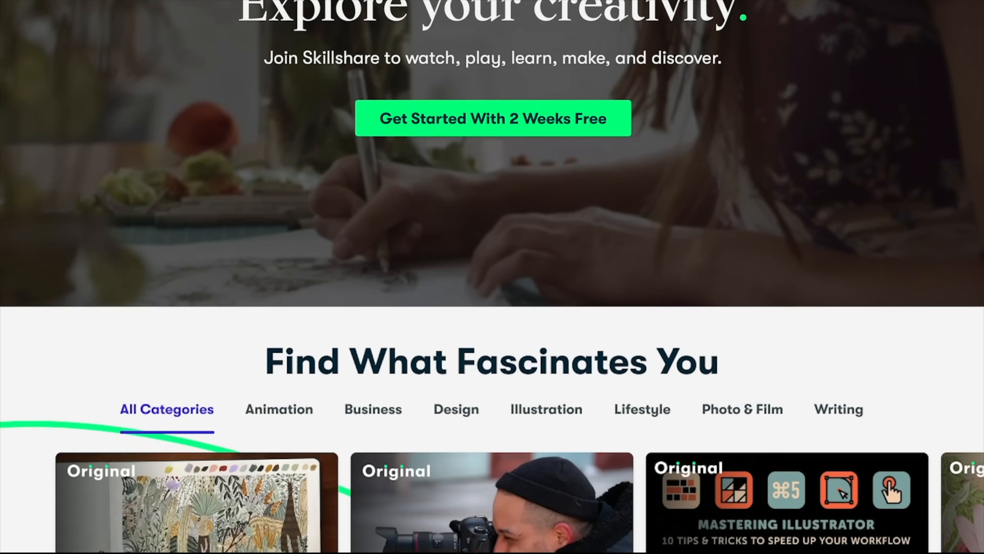
# Search Skillshare for 'Logo Design' classes and browse the recommended home page rows
pyautogui.scroll(-3)
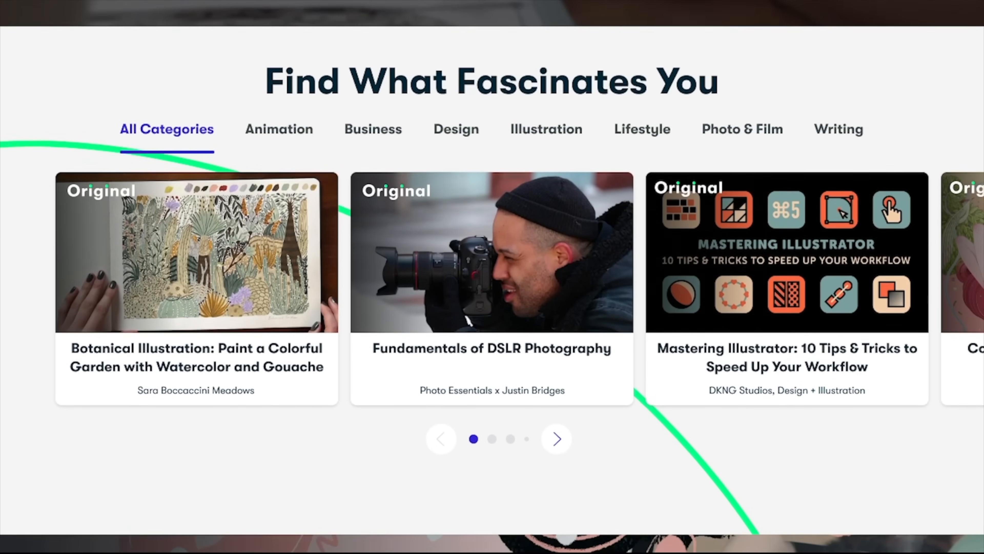
pyautogui.moveTo(196, 250)
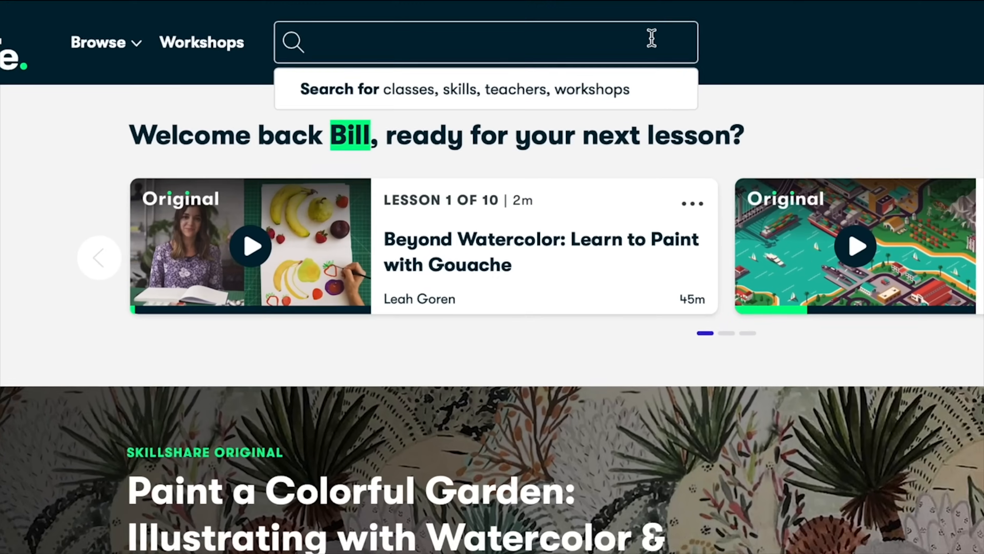
pyautogui.write('Logo Design')
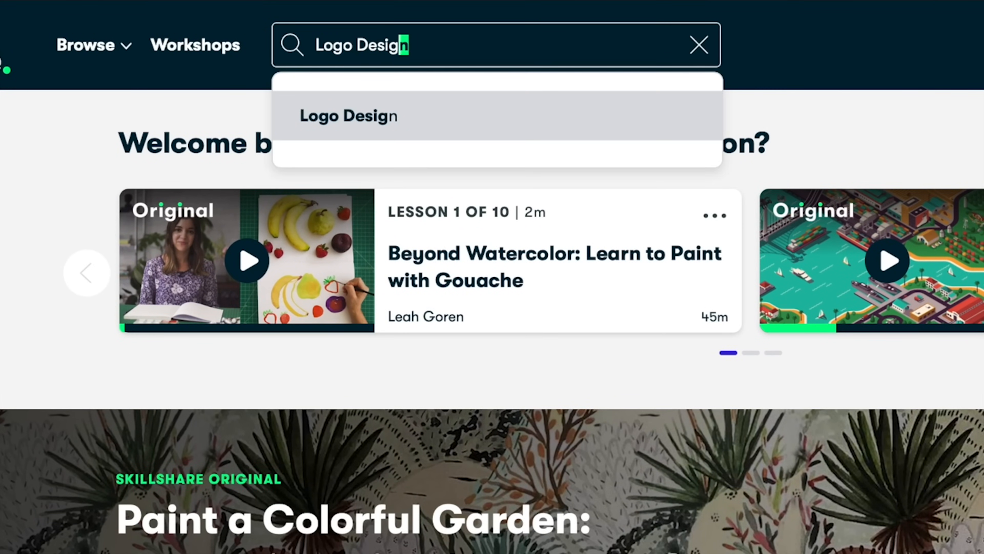
pyautogui.click(347, 116)
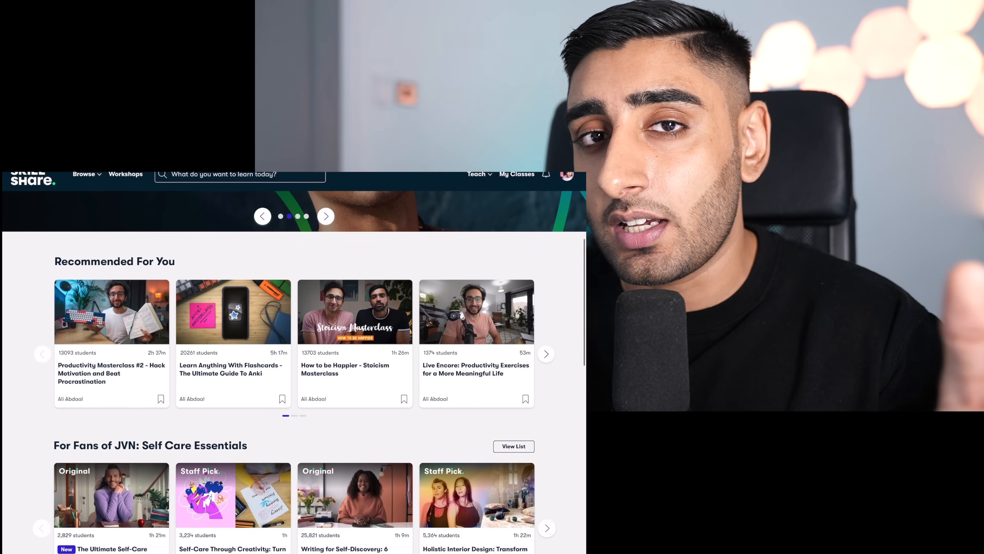
pyautogui.scroll(-3)
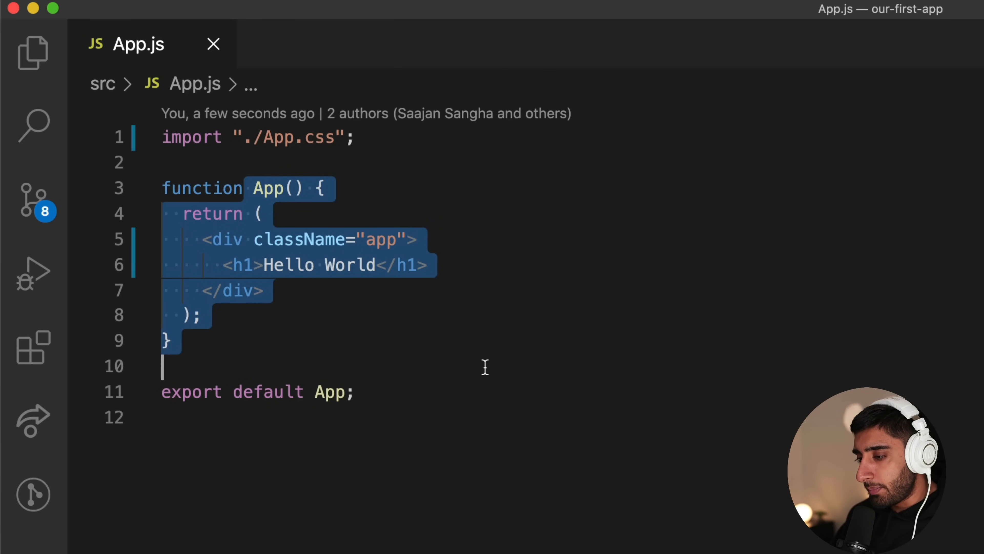
pyautogui.click(33, 53)
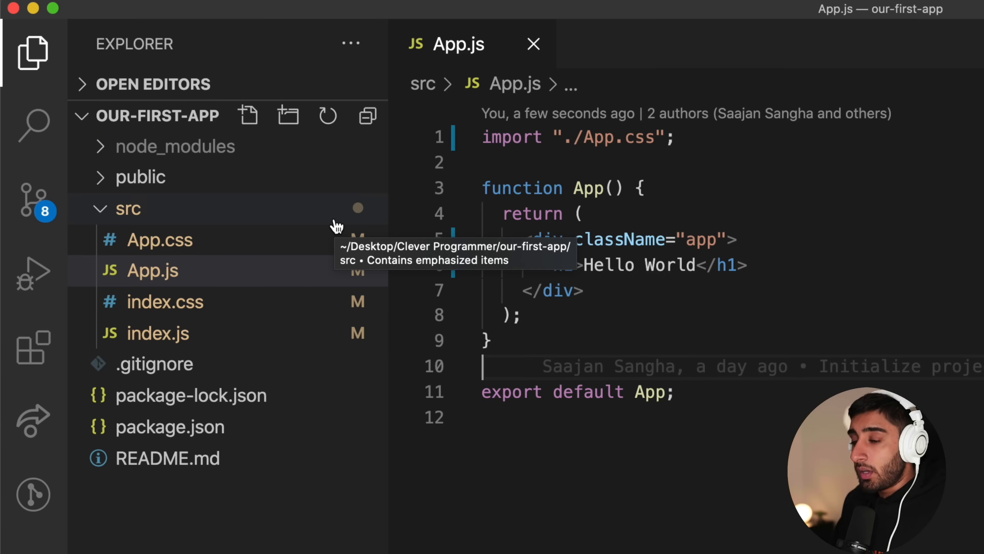
pyautogui.moveTo(778, 225)
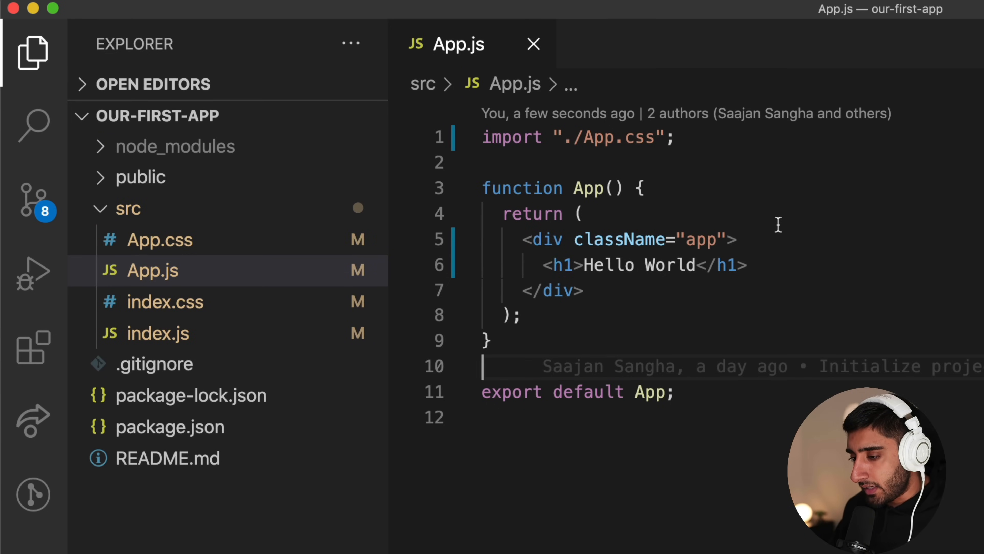
pyautogui.click(33, 52)
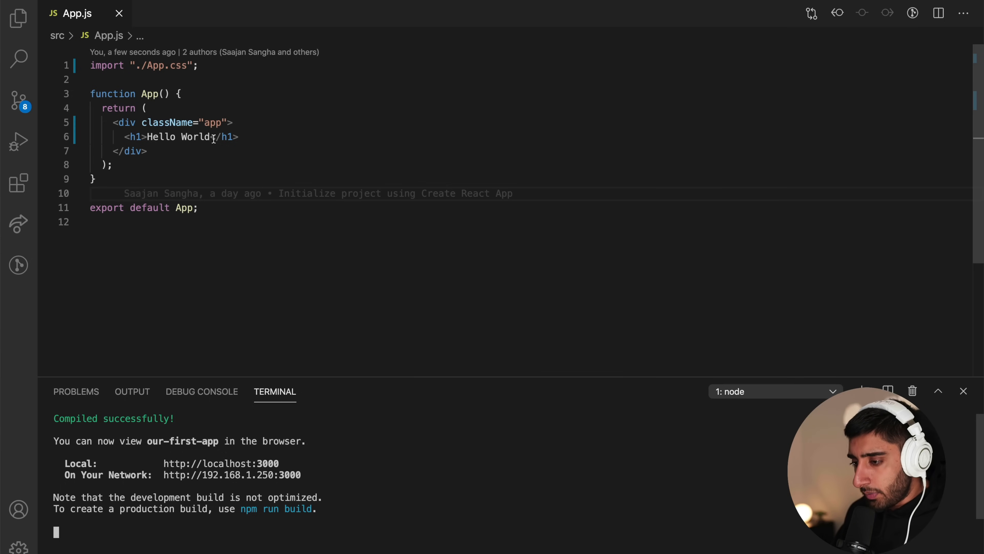
# Add a '// Functional component' comment above the App function, then select the whole file to clear it
pyautogui.moveTo(182, 94); pyautogui.dragTo(112, 164)
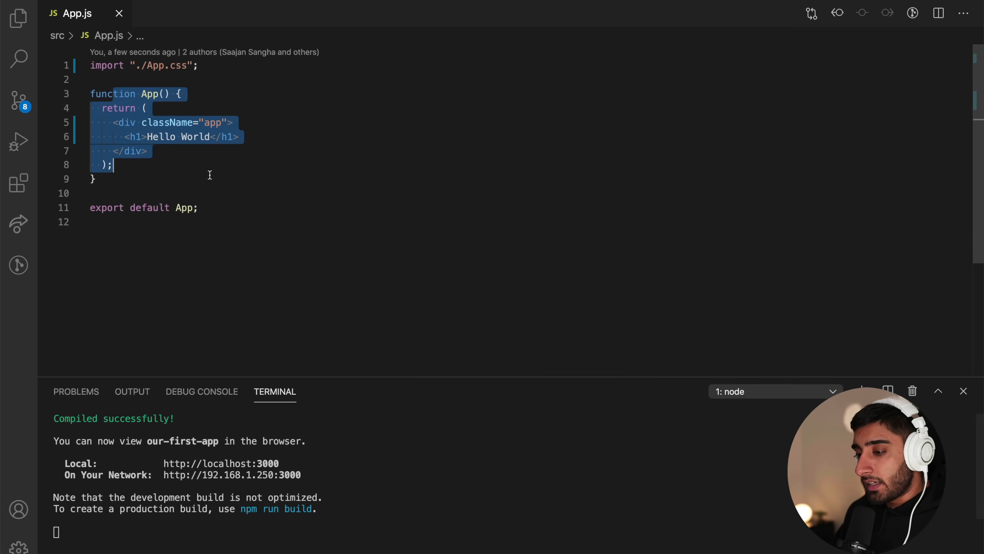
pyautogui.write('//')
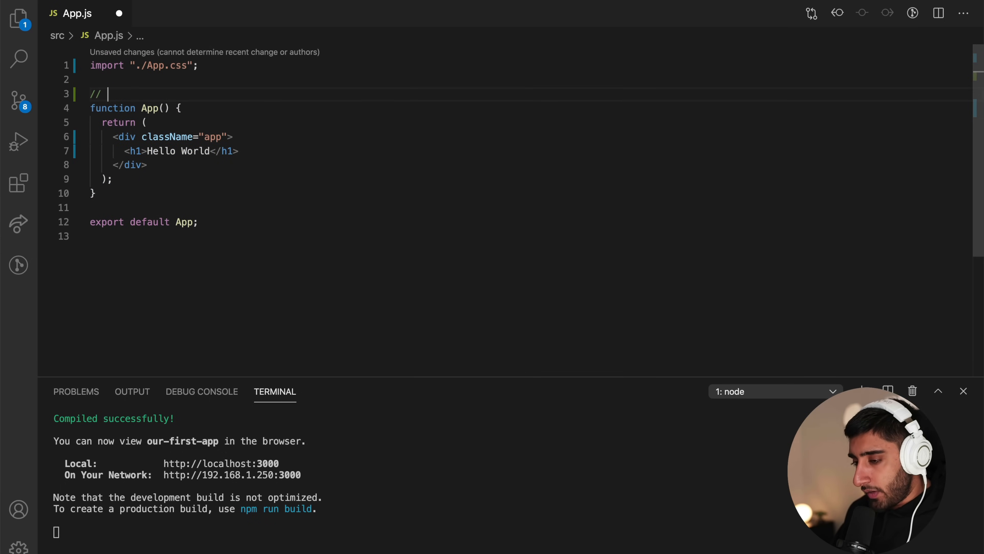
pyautogui.write('Functional component')
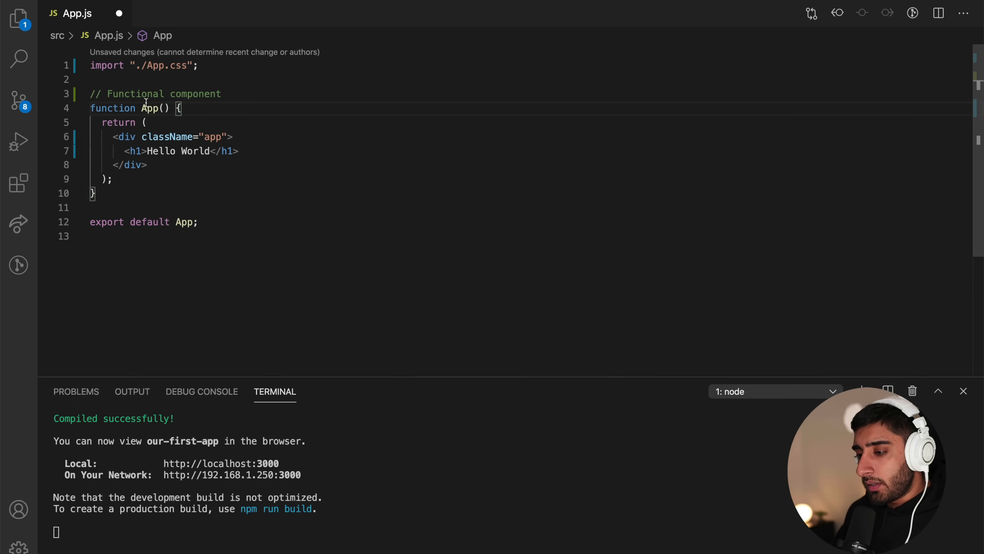
pyautogui.doubleClick(112, 109)
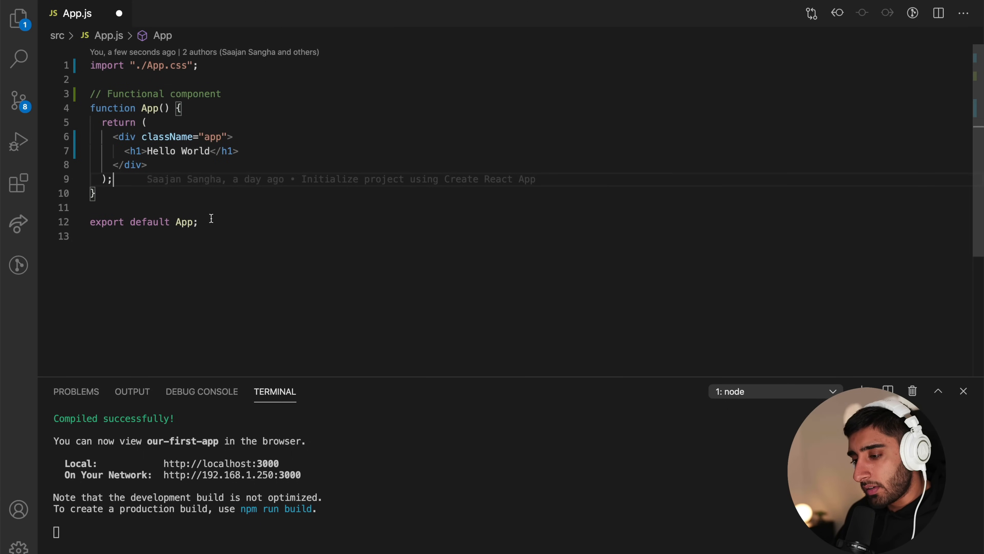
pyautogui.press('ctrl+a')
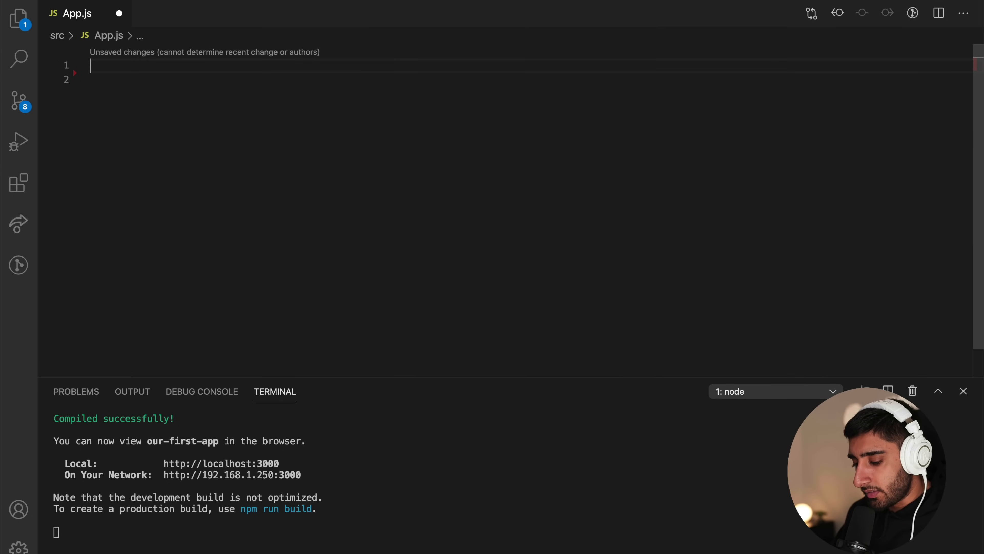
# Sketch a class App component rendering Hello World via the rcc snippet, then undo back to the functional version
pyautogui.write('r')
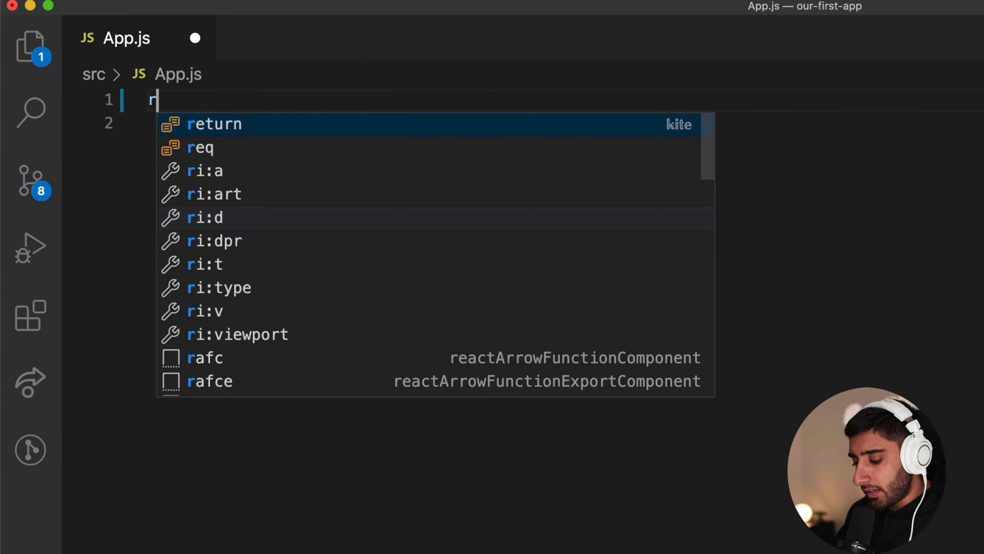
pyautogui.write('c')
pyautogui.write('<h1></h1>')
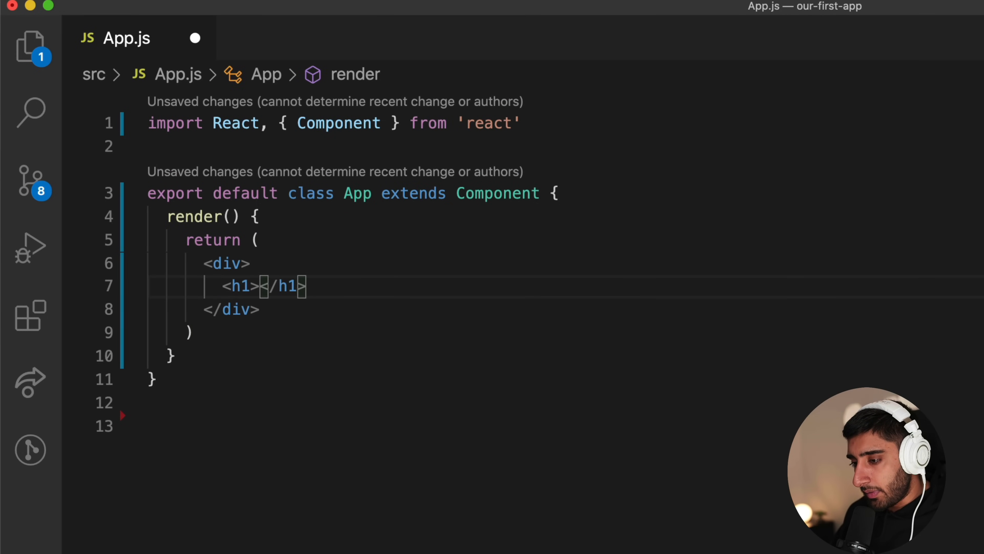
pyautogui.write('HEllow')
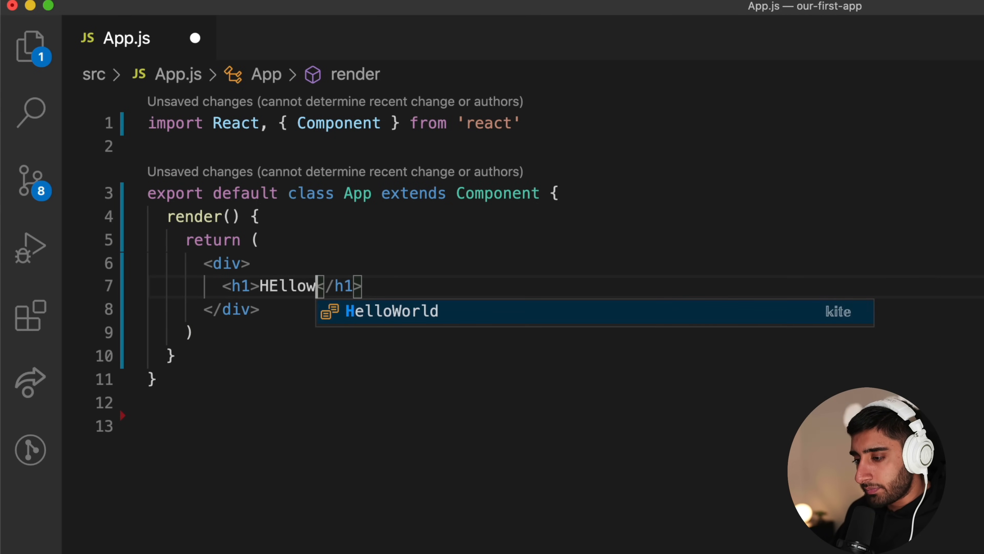
pyautogui.press('Backspace')
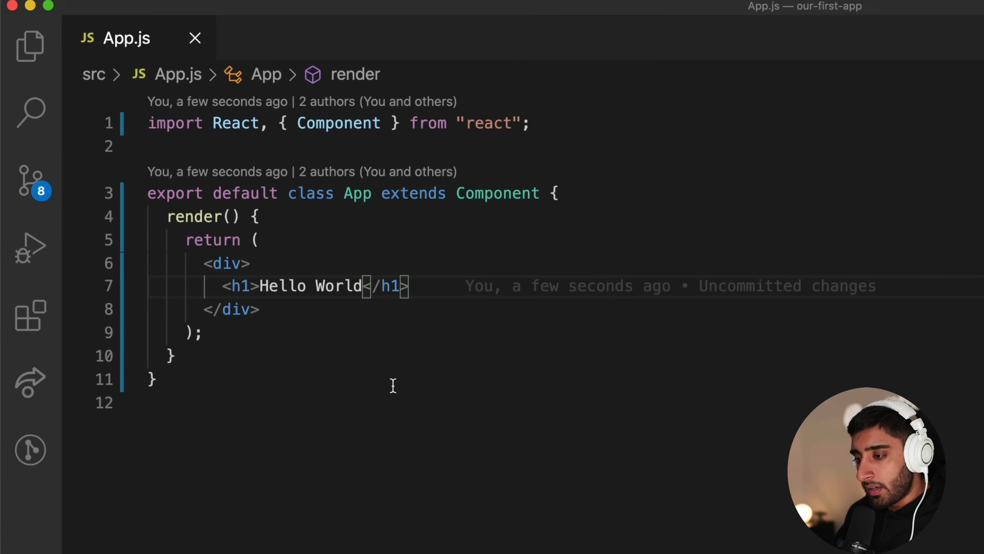
pyautogui.press('Backspace')
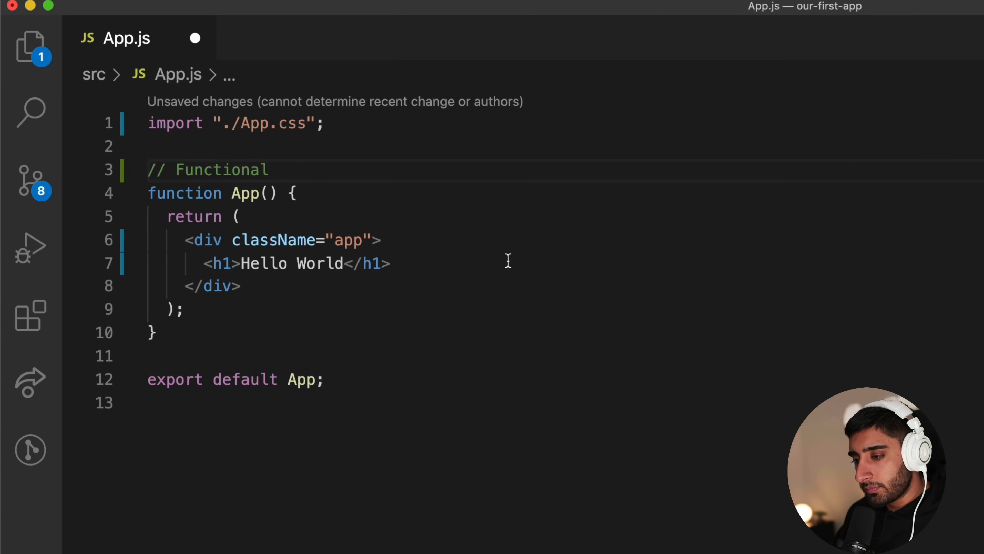
pyautogui.write('component')
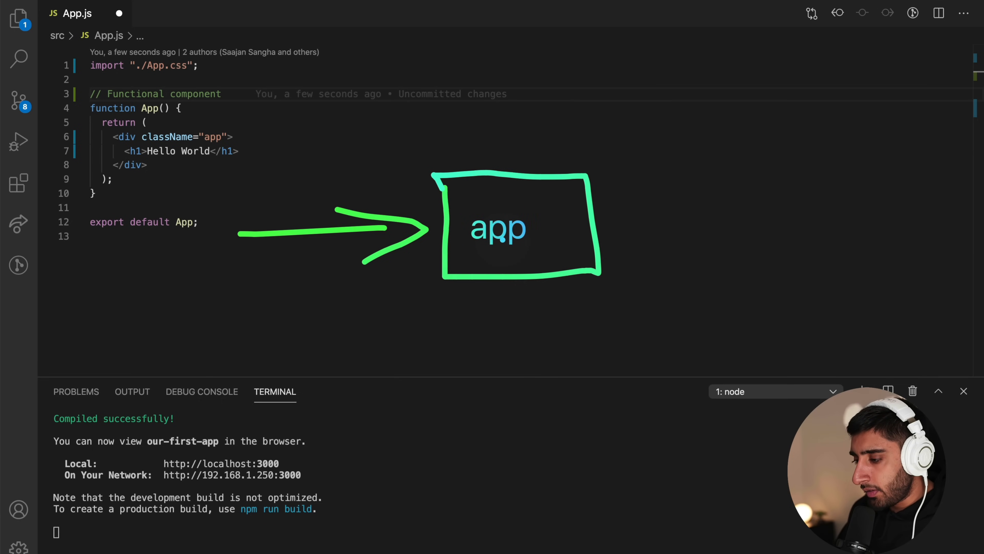
pyautogui.moveTo(432, 216)
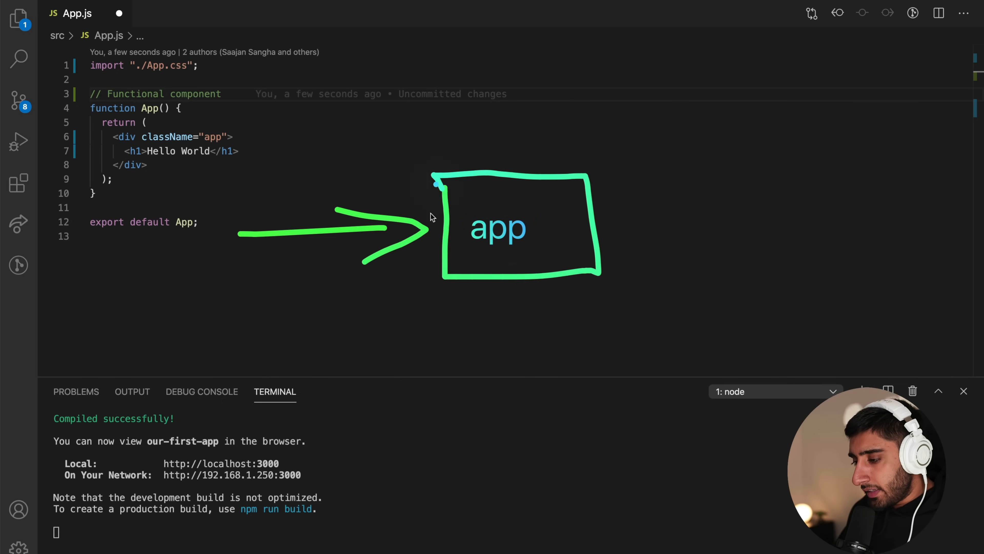
pyautogui.moveTo(596, 226)
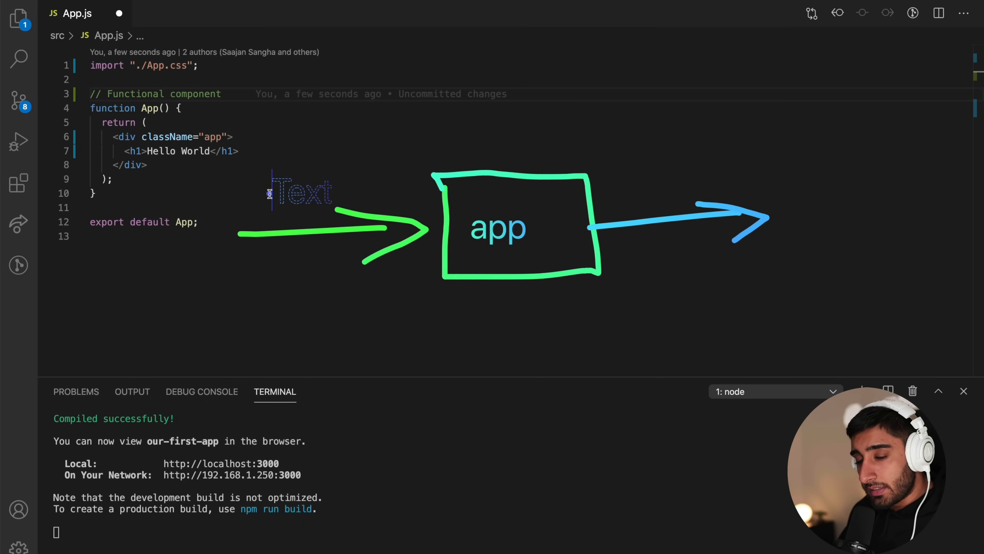
# Label the diagram with 'props' flowing into the App box and 'JSX' flowing out
pyautogui.write('props')
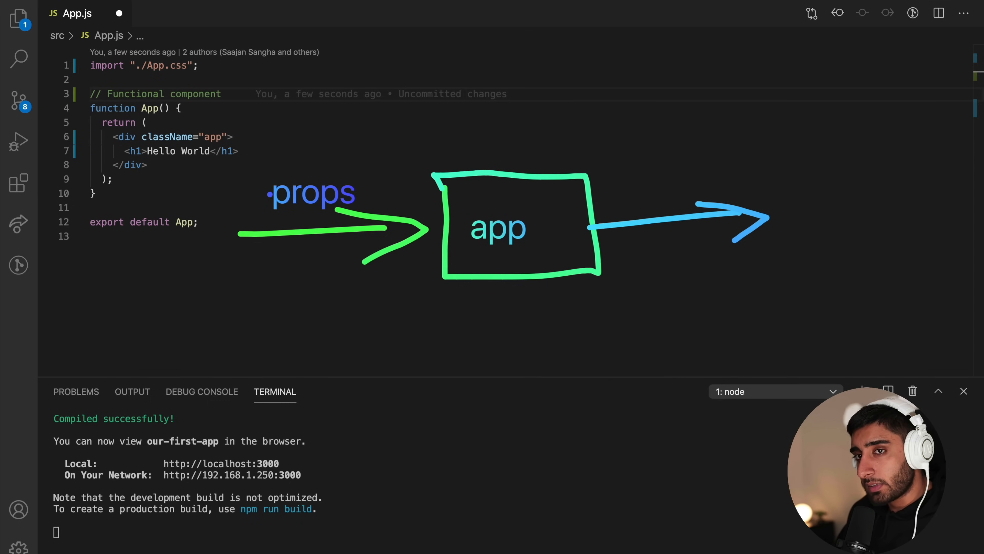
pyautogui.write('J')
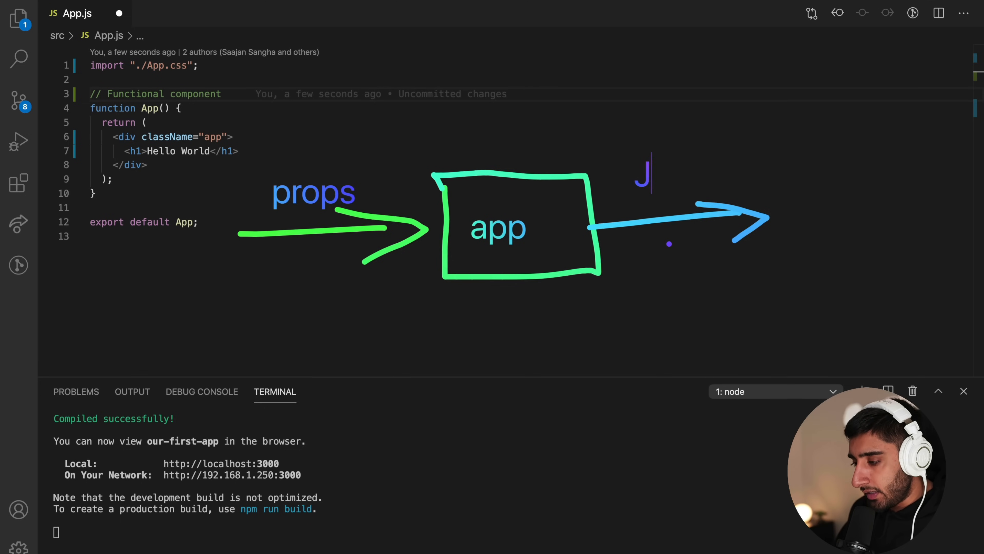
pyautogui.write('SX')
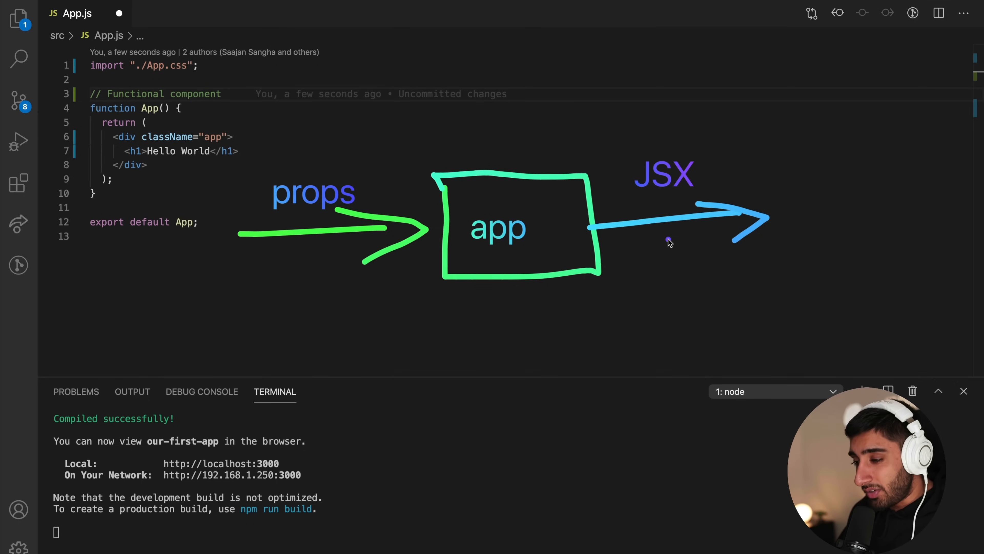
pyautogui.moveTo(475, 230)
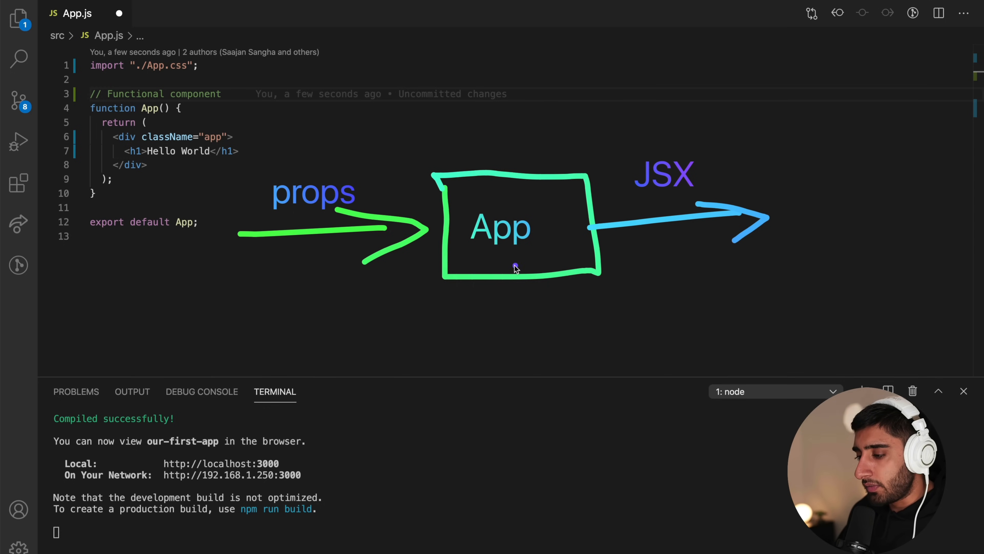
pyautogui.moveTo(350, 199)
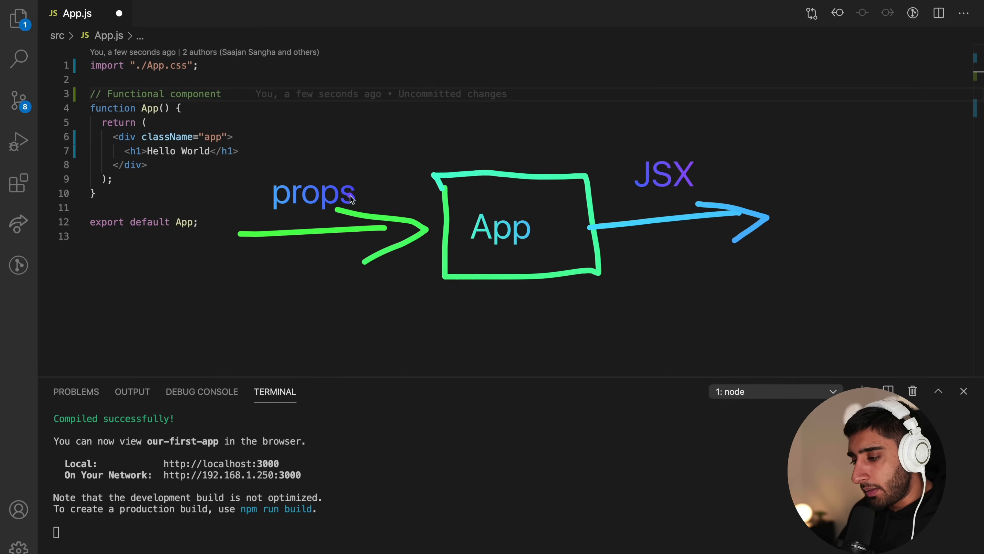
pyautogui.moveTo(559, 160)
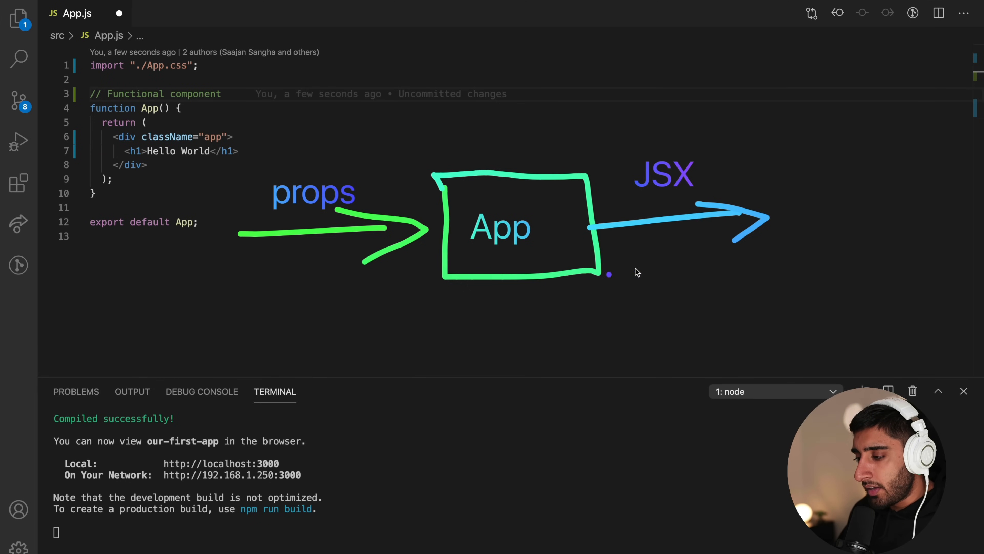
pyautogui.moveTo(185, 117); pyautogui.dragTo(263, 121)
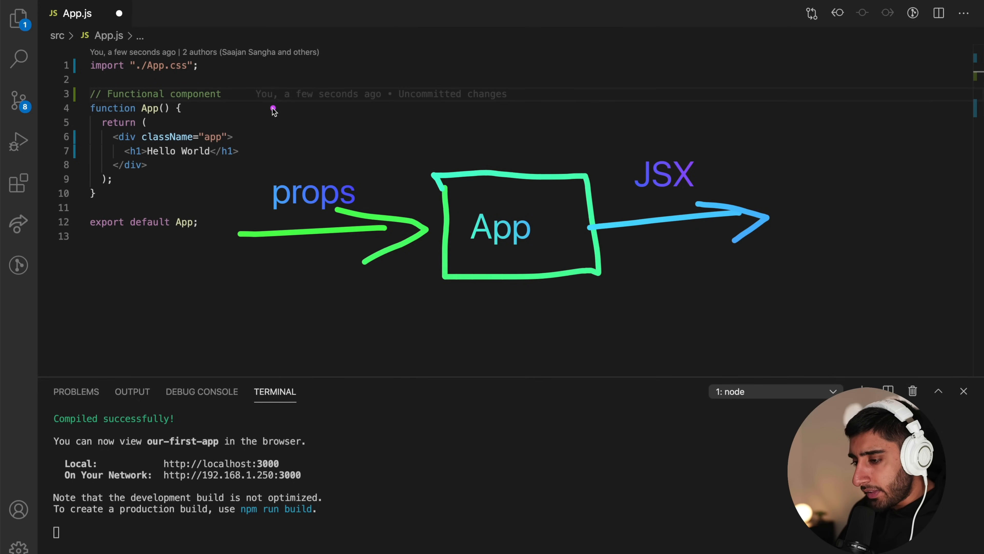
pyautogui.moveTo(568, 238)
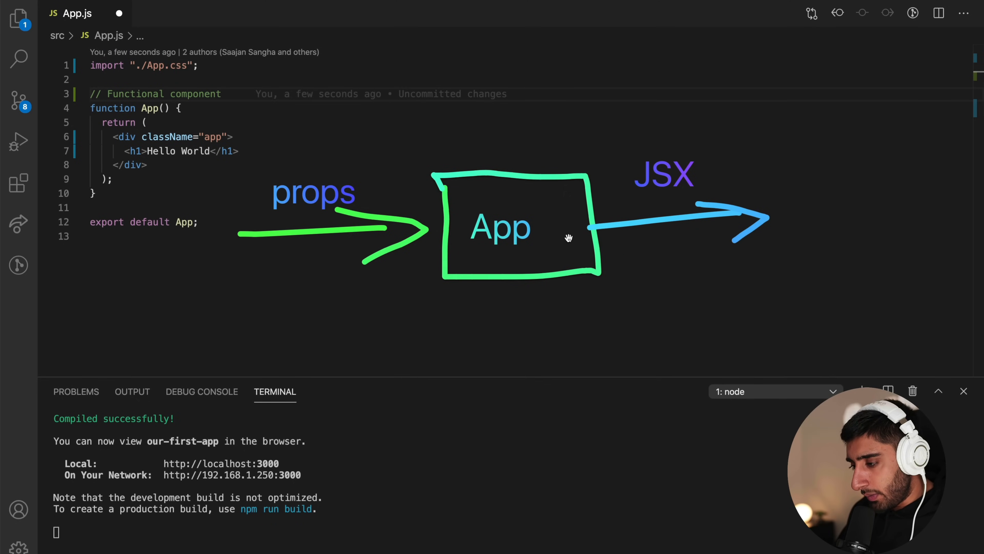
pyautogui.moveTo(290, 132)
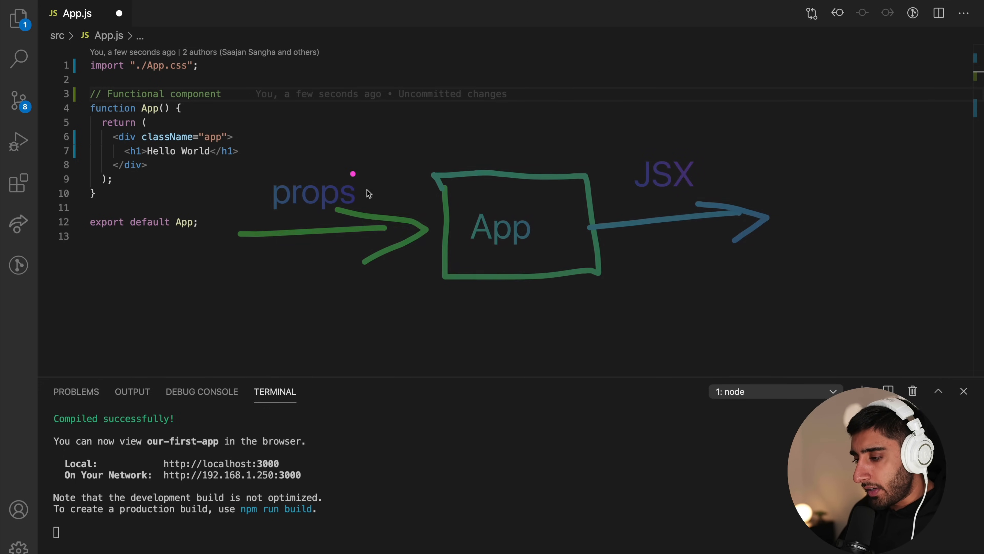
# Fill the h1 with Hello World, add 'export default App;' as the last line and save App.js
pyautogui.click(327, 195)
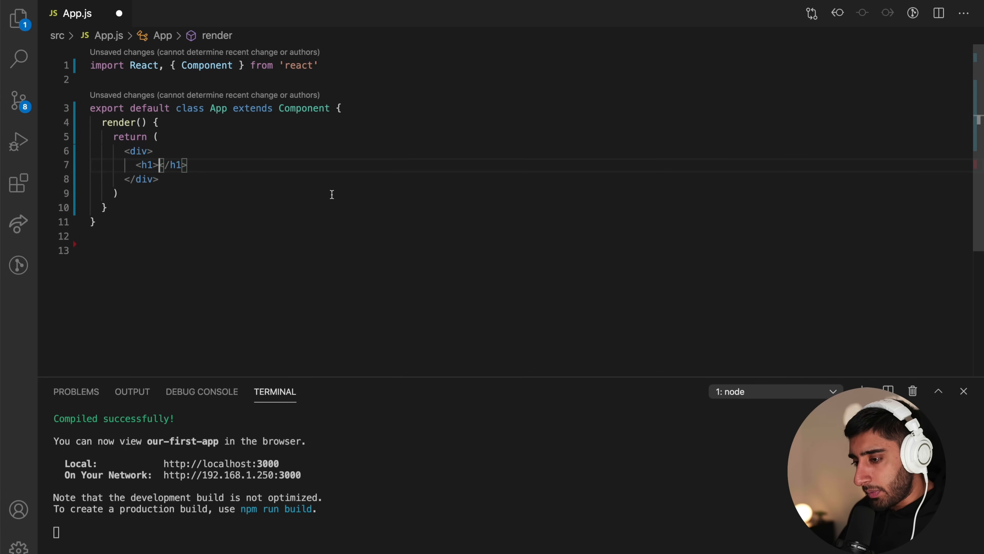
pyautogui.write('Hello World')
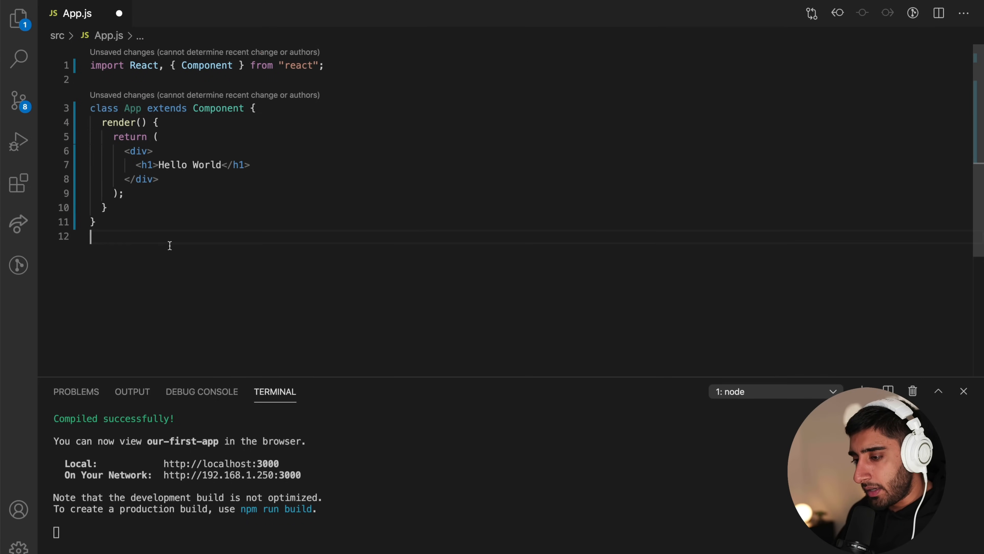
pyautogui.write('export default A')
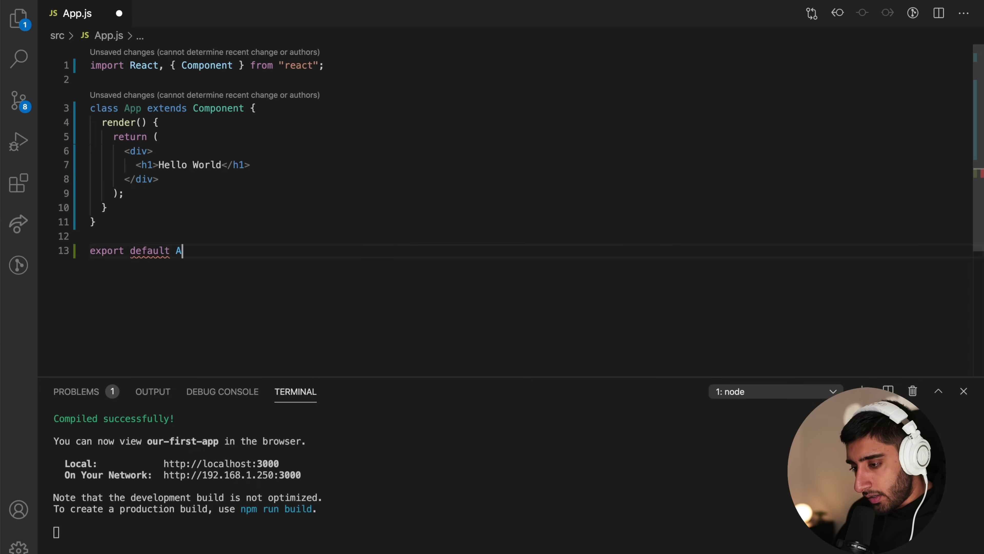
pyautogui.press('ctrl+a')
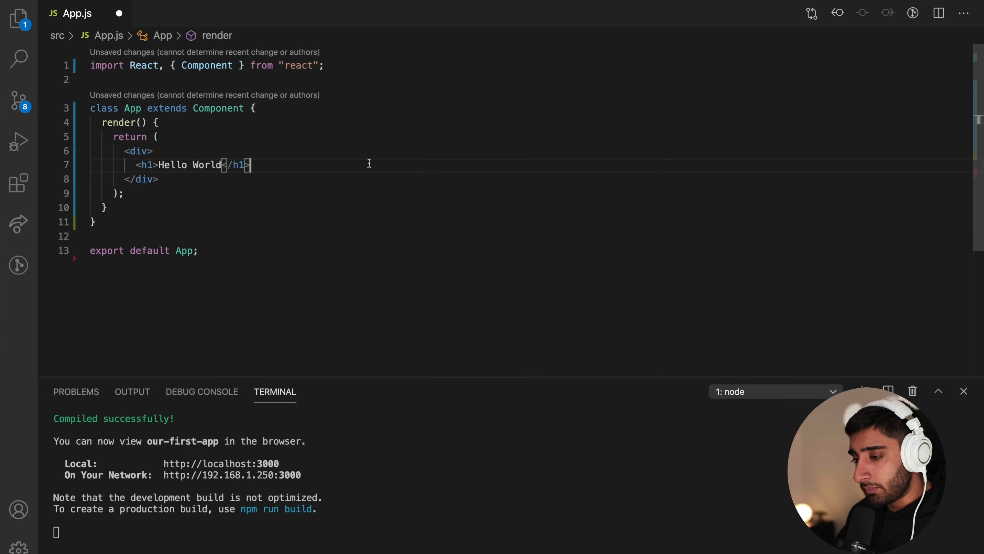
pyautogui.moveTo(285, 139)
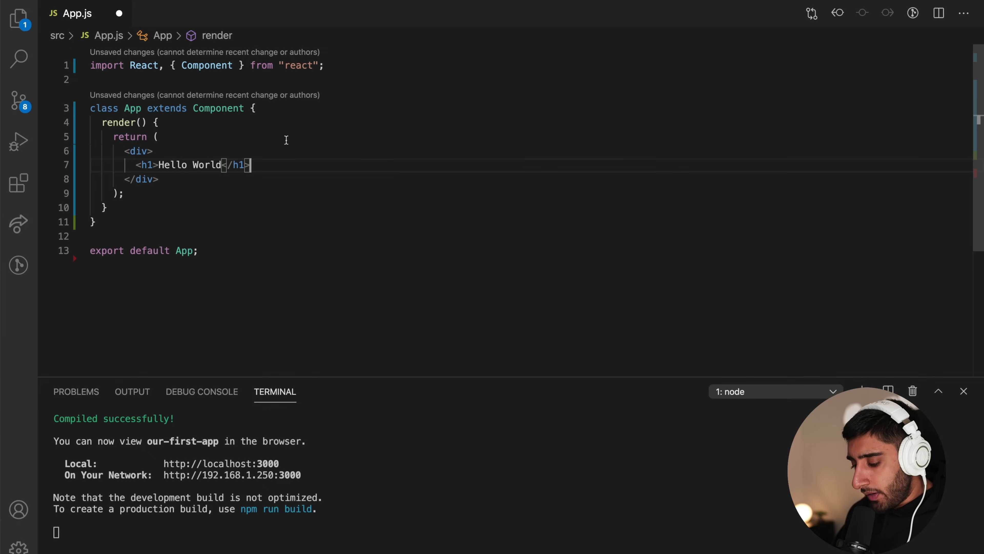
pyautogui.press('ctrl+n')
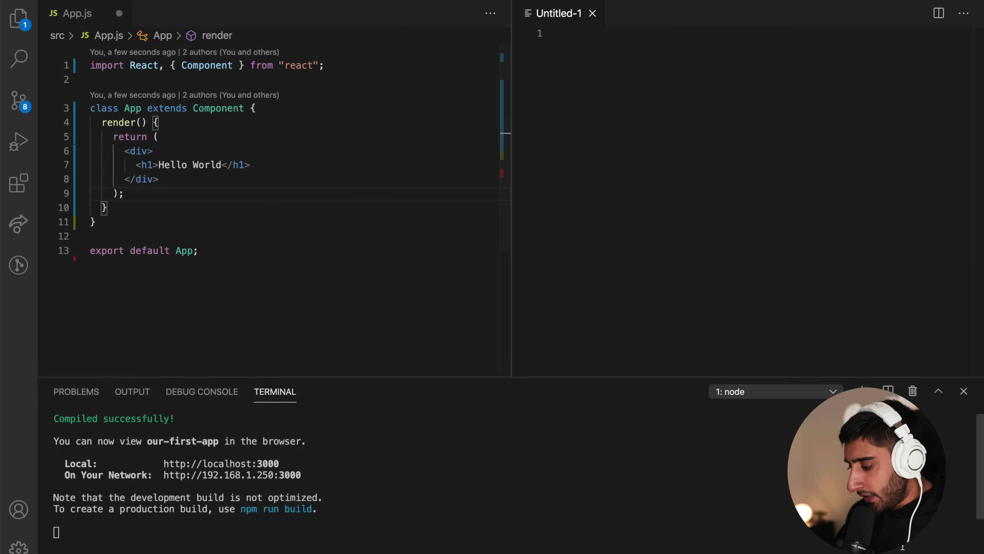
# In the new file, insert the React function component snippet named App returning <h1>Hello World</h1>
pyautogui.write('java')
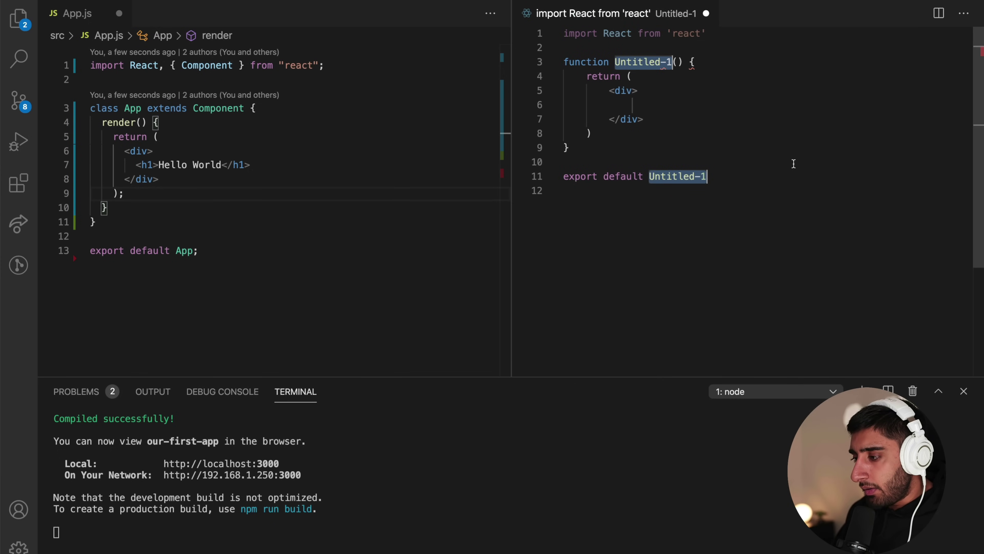
pyautogui.write('App')
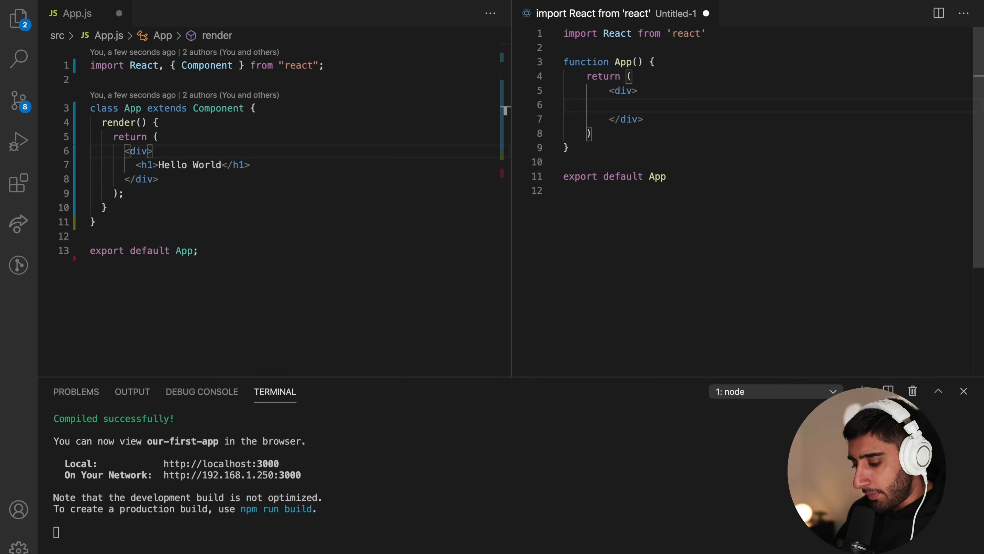
pyautogui.write('<h1>Hello</h1>')
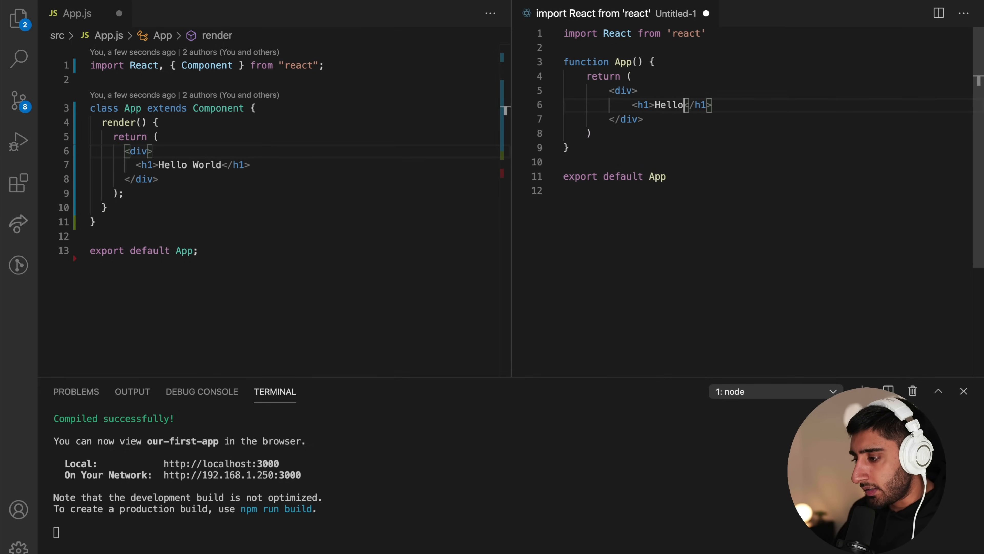
pyautogui.write('World')
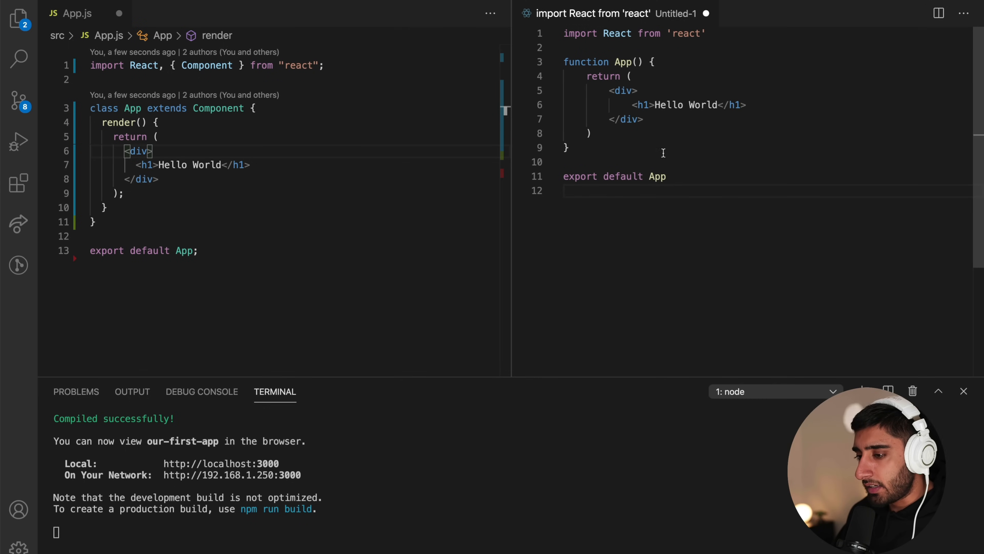
# Compare the class render code with the function component and highlight the function App declaration versus class
pyautogui.click(123, 193)
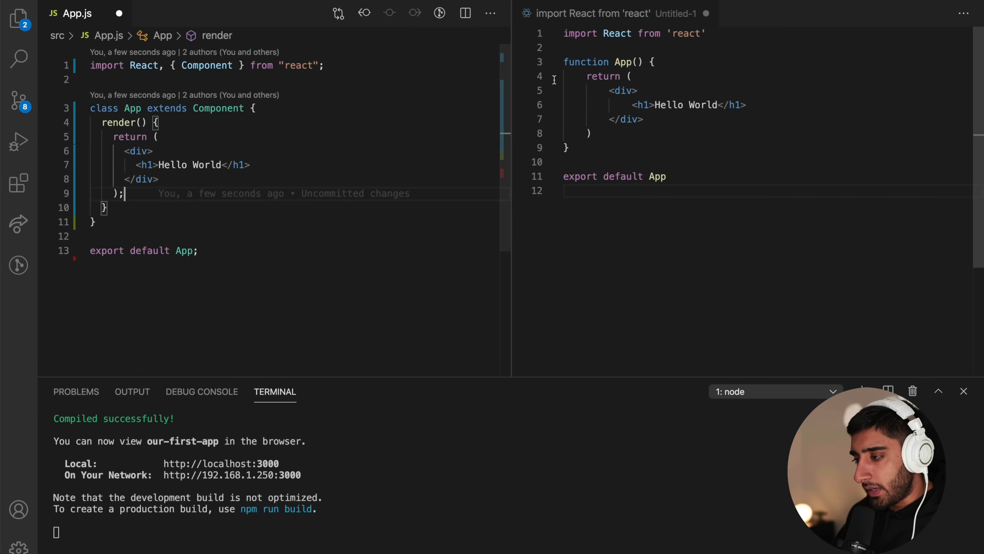
pyautogui.click(719, 190)
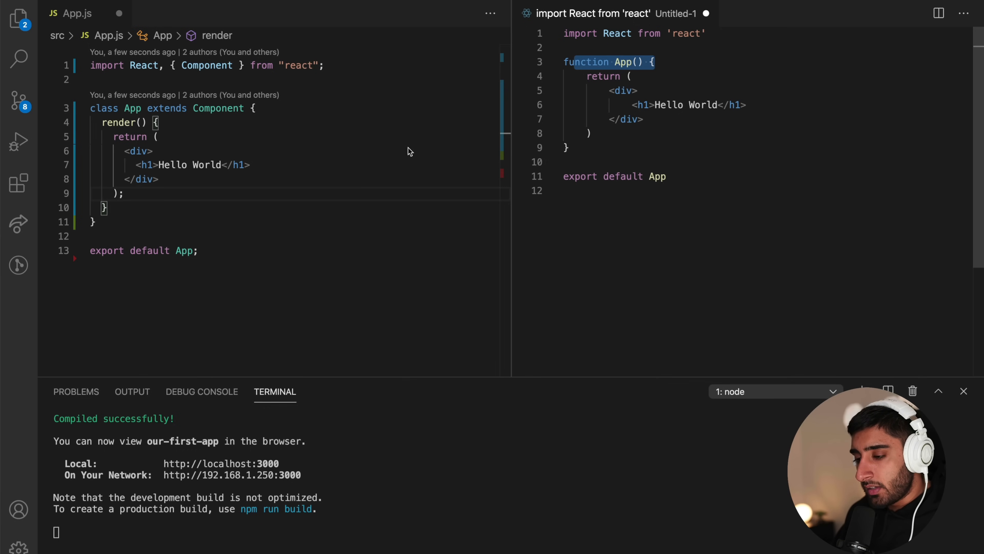
pyautogui.doubleClick(104, 109)
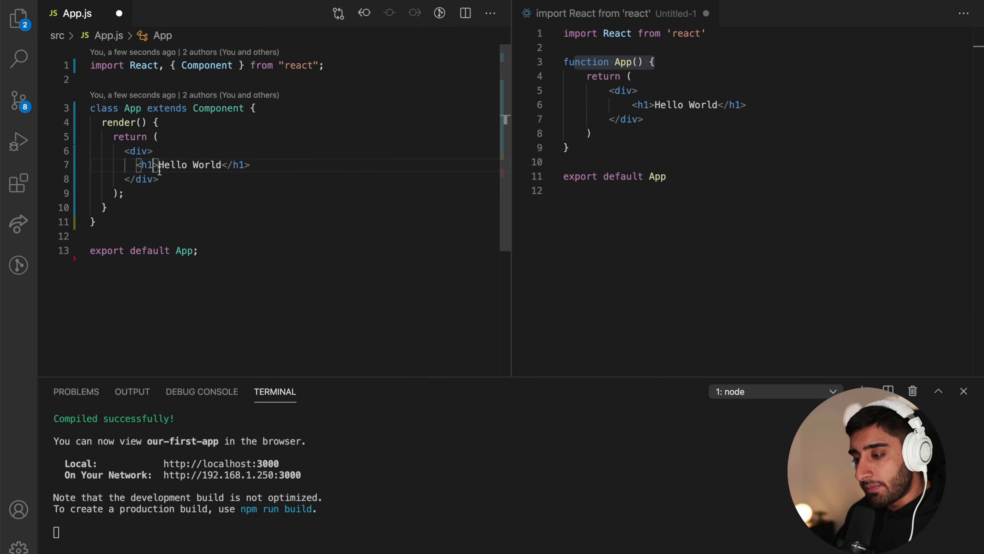
pyautogui.write('class')
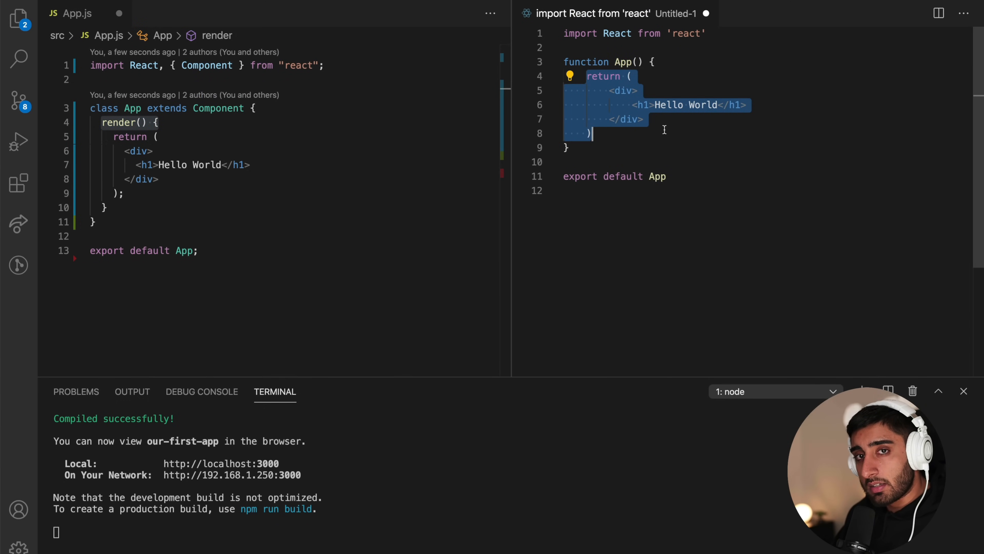
pyautogui.moveTo(422, 194)
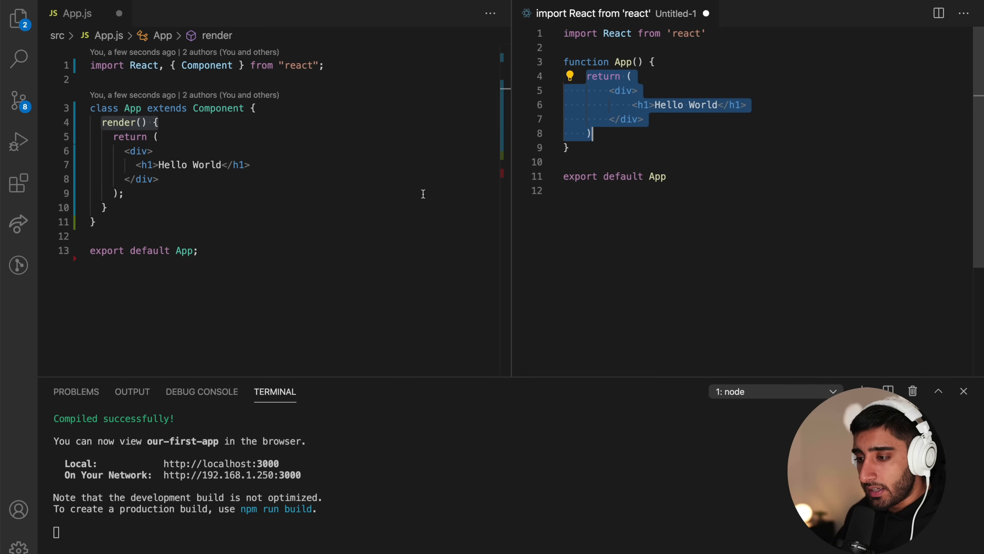
pyautogui.moveTo(178, 123)
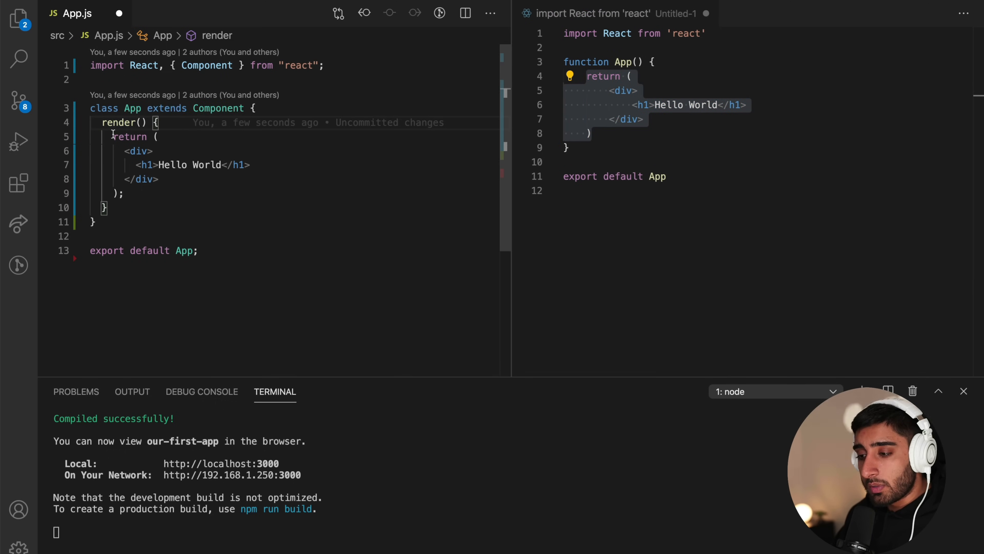
pyautogui.moveTo(113, 136); pyautogui.dragTo(126, 193)
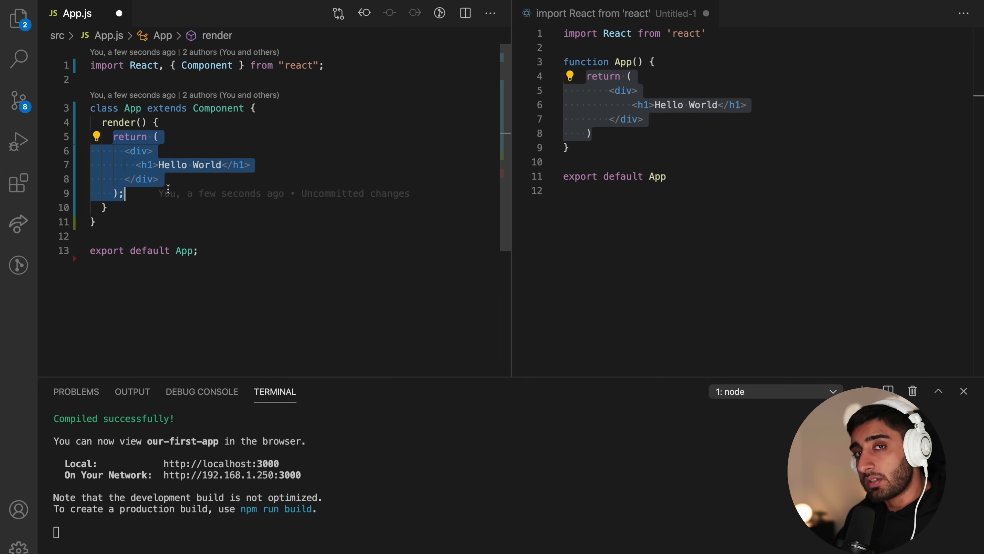
pyautogui.press('enter')
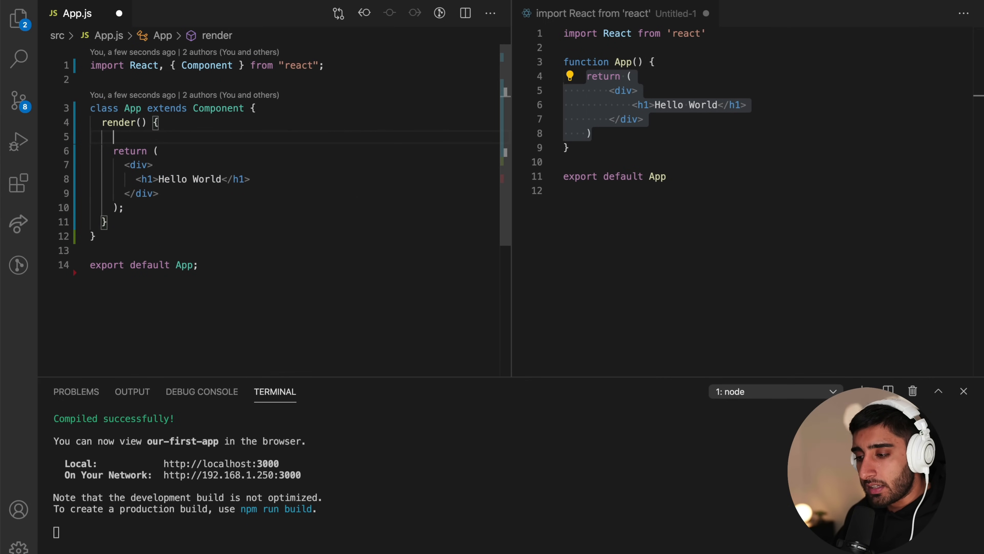
pyautogui.write('console.log(object)')
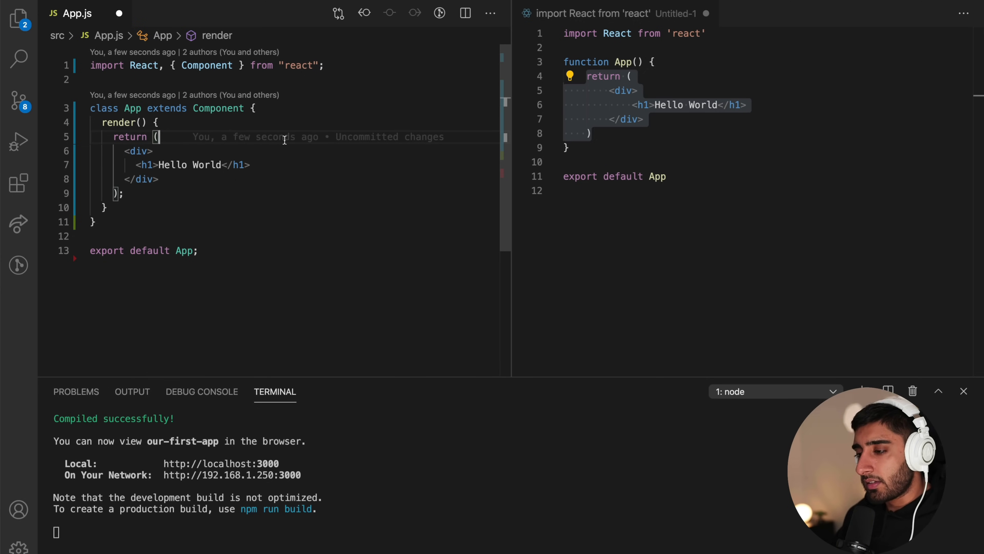
pyautogui.moveTo(265, 101)
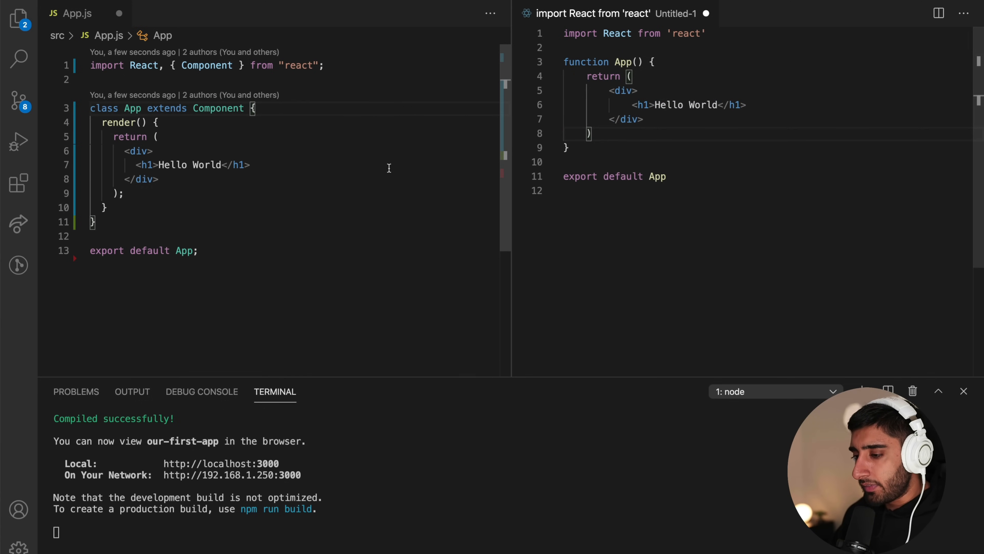
pyautogui.moveTo(468, 139)
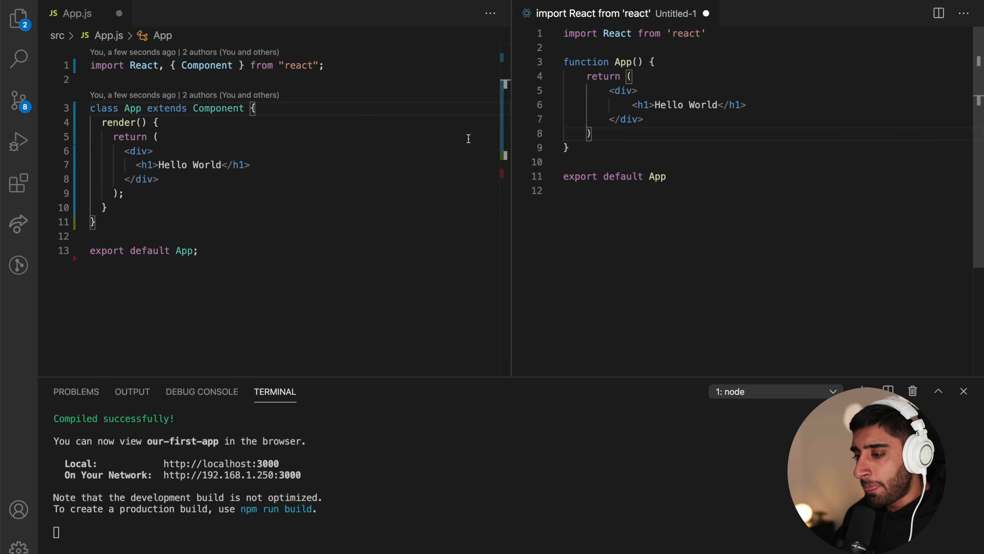
pyautogui.click(160, 137)
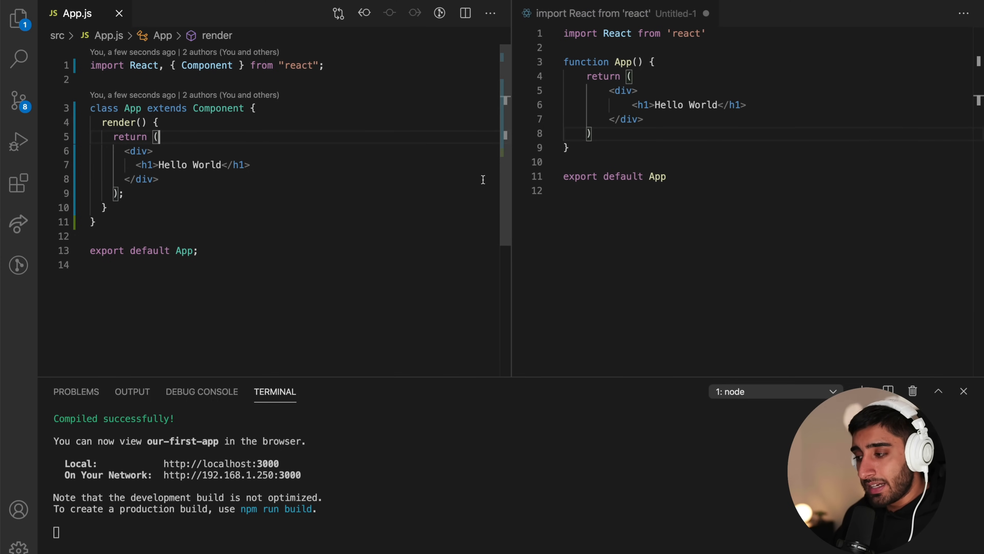
# Discard the untitled file without saving and point out the App import and <App /> render in index.js
pyautogui.click(17, 18)
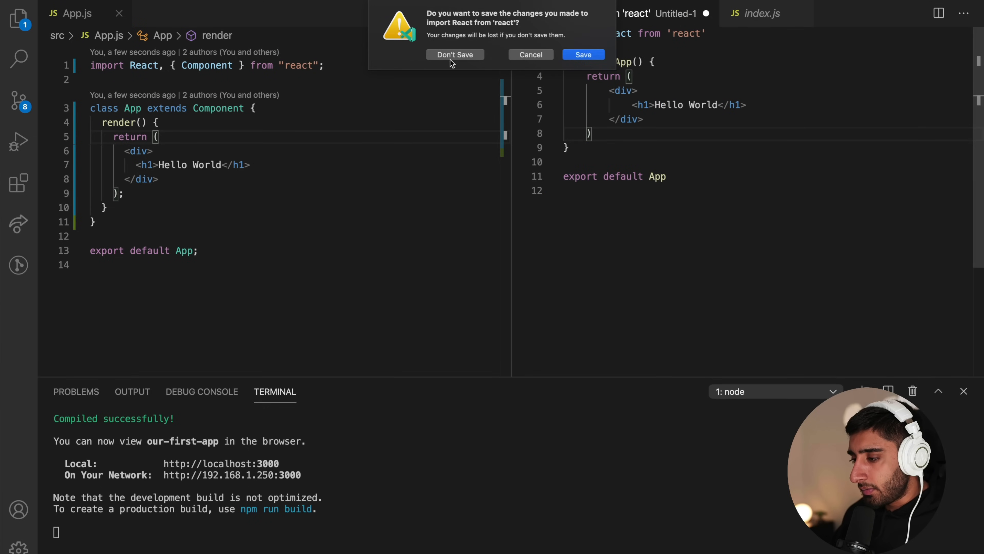
pyautogui.click(454, 55)
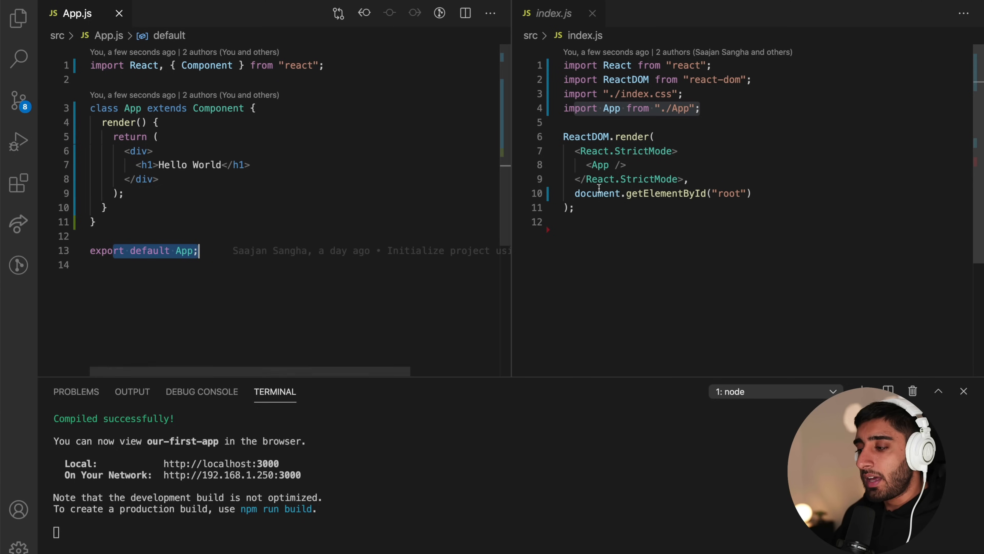
pyautogui.click(626, 150)
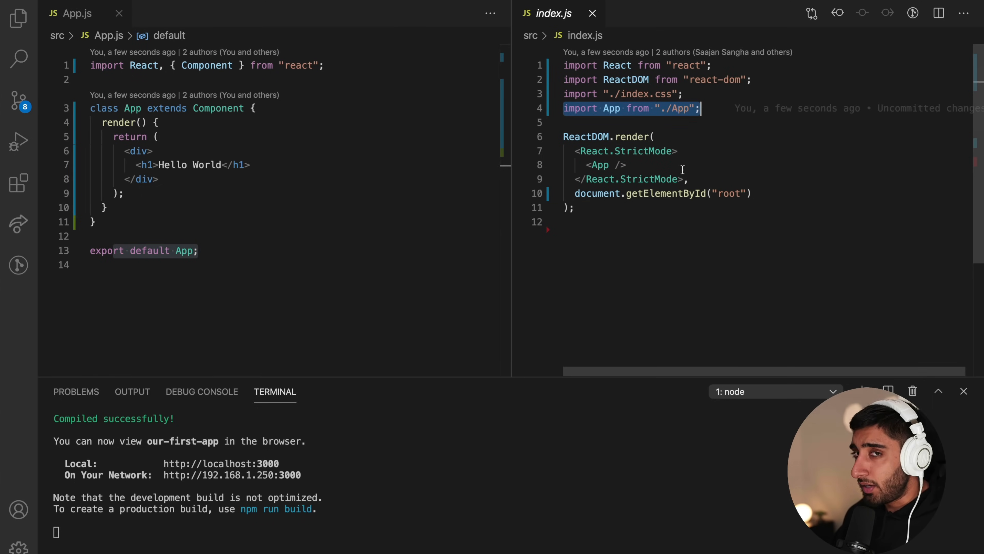
pyautogui.click(586, 164)
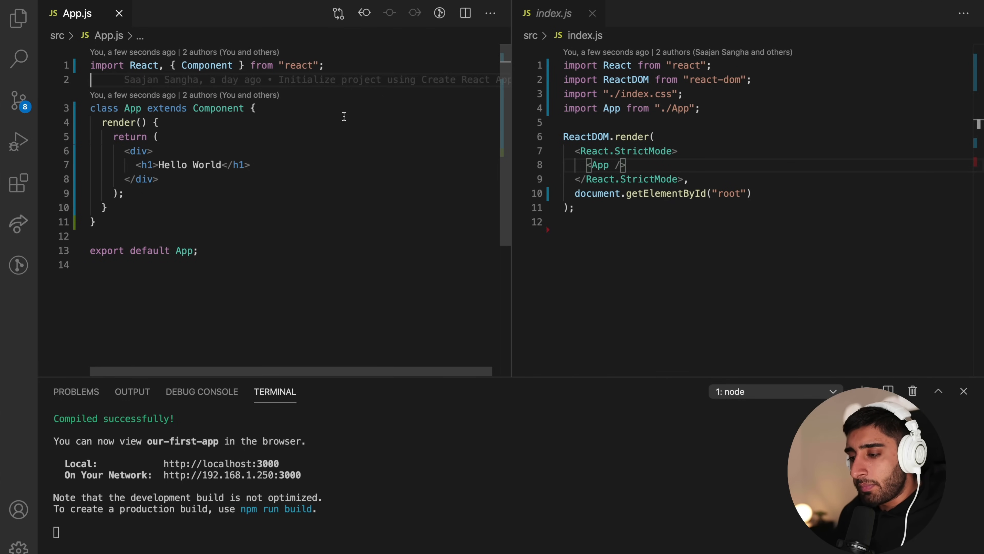
pyautogui.moveTo(296, 103)
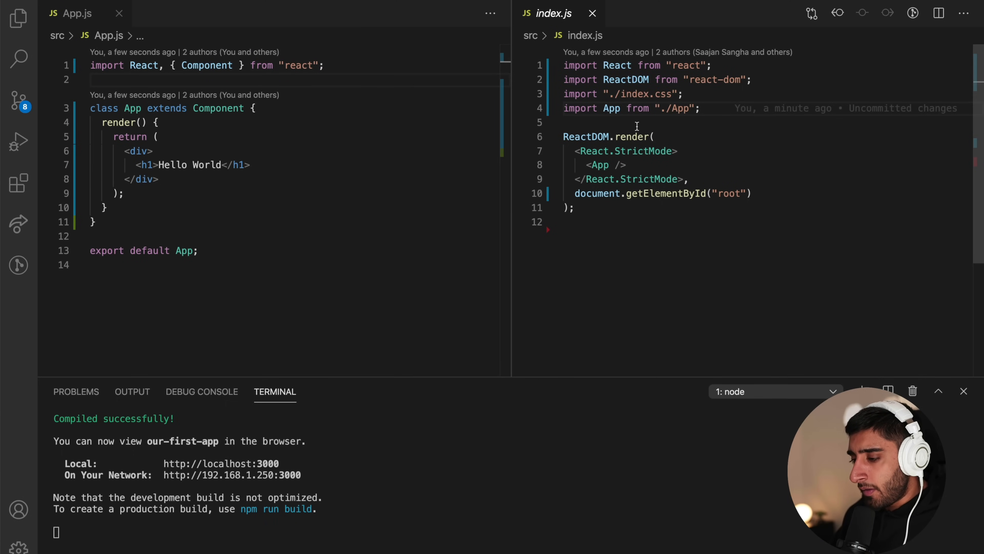
# Close index.js and revert App.js to the const functional App returning the Hello World div
pyautogui.click(591, 13)
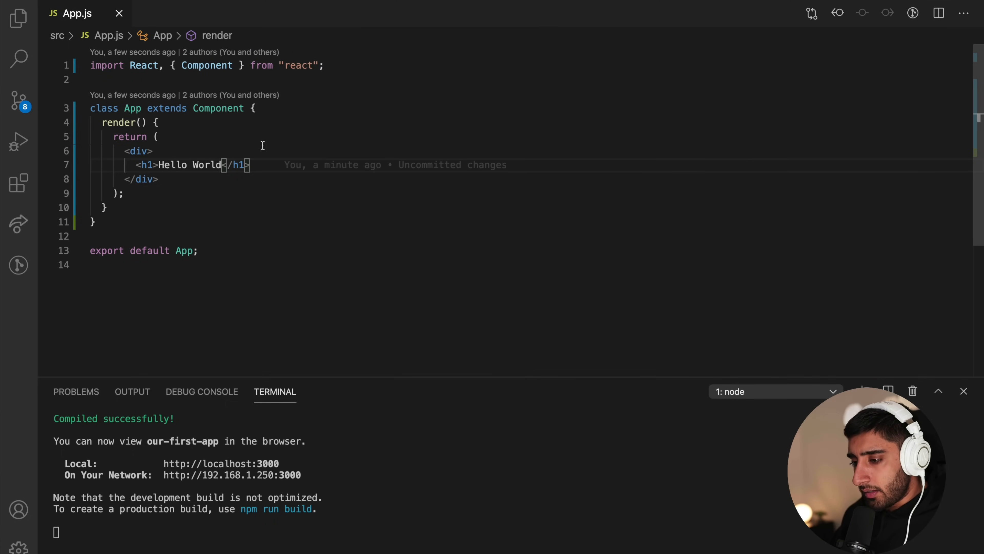
pyautogui.moveTo(254, 108); pyautogui.dragTo(93, 222)
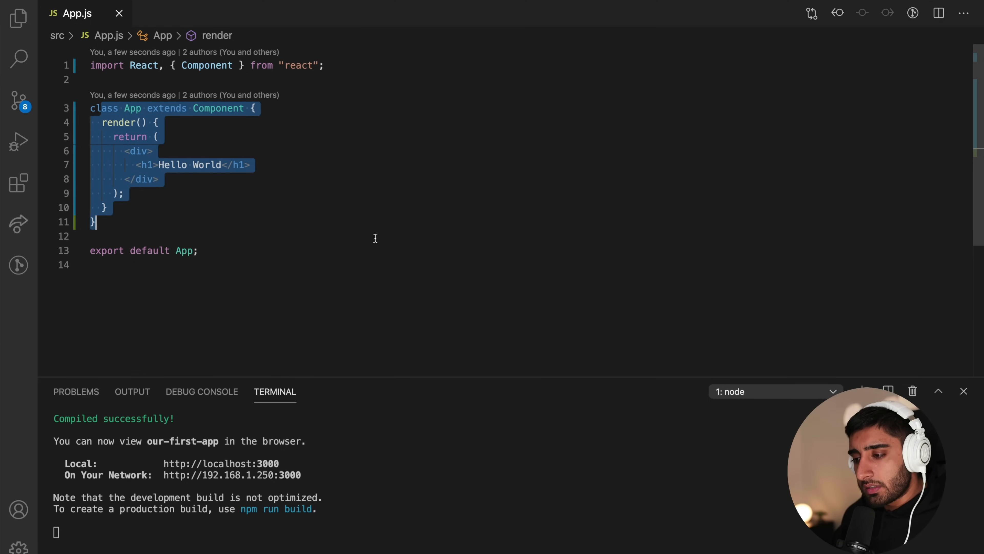
pyautogui.click(255, 108)
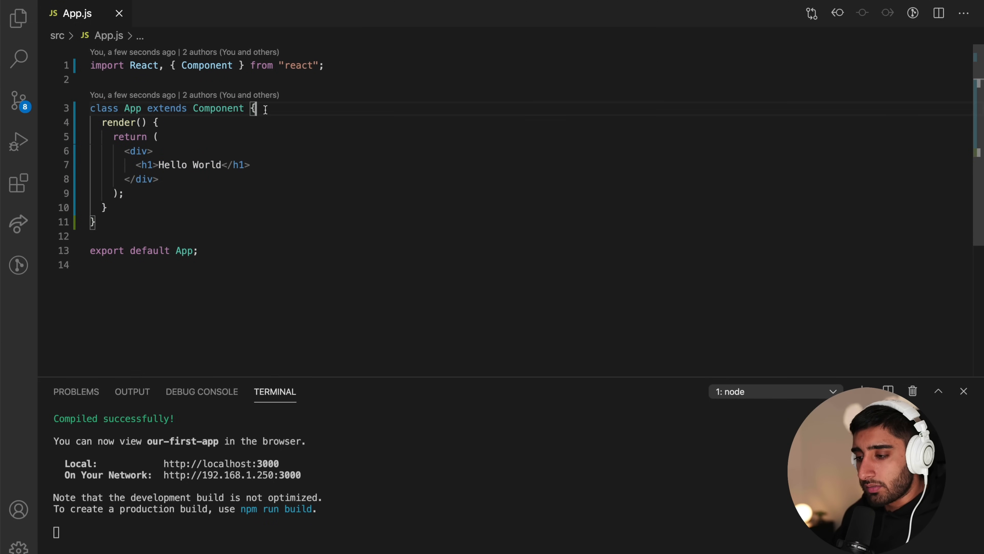
pyautogui.press('ctrl+a')
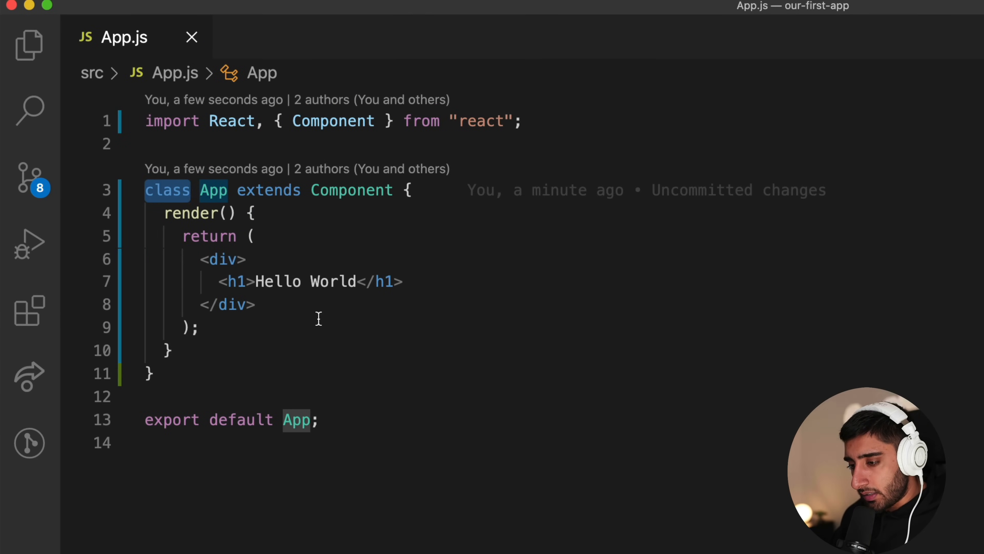
pyautogui.moveTo(295, 259)
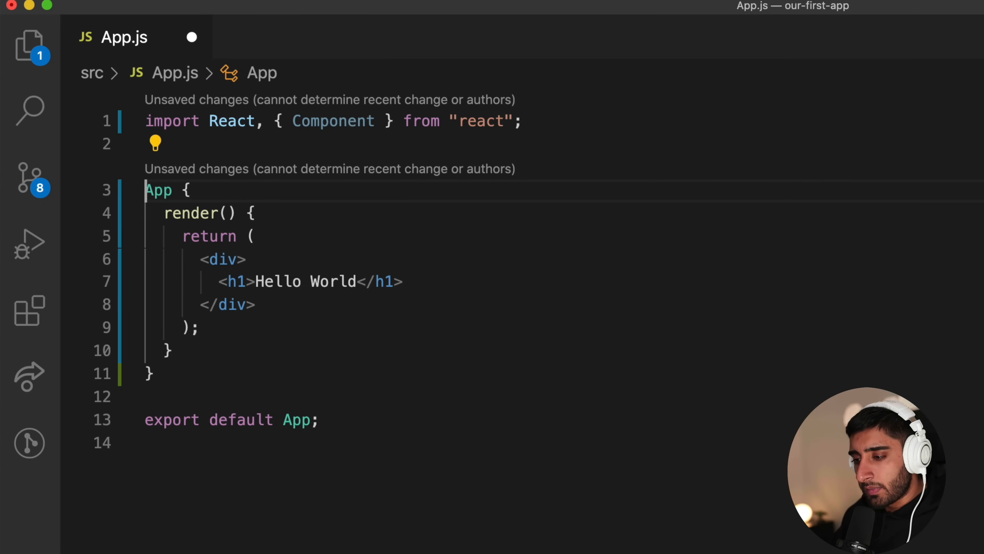
pyautogui.write('const')
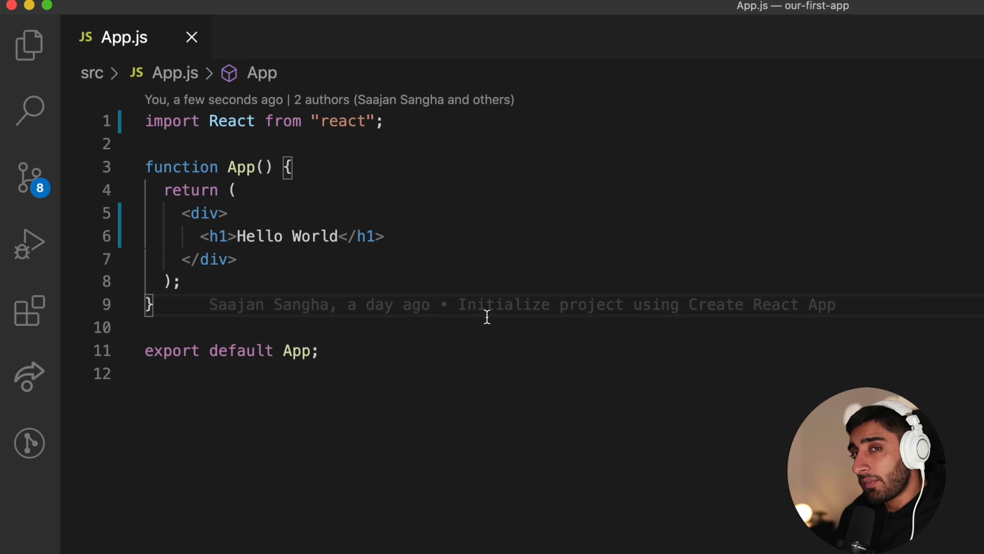
pyautogui.moveTo(288, 196)
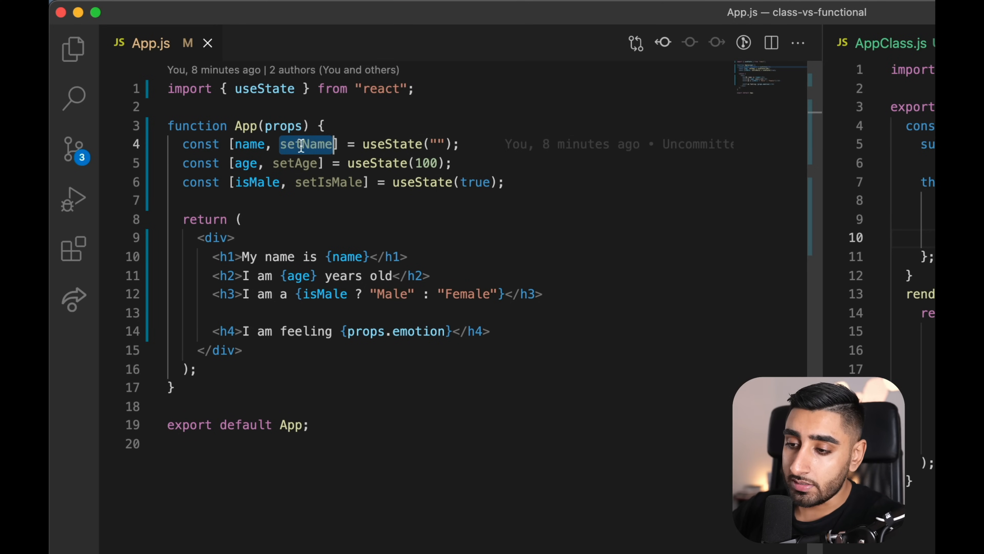
pyautogui.moveTo(307, 144)
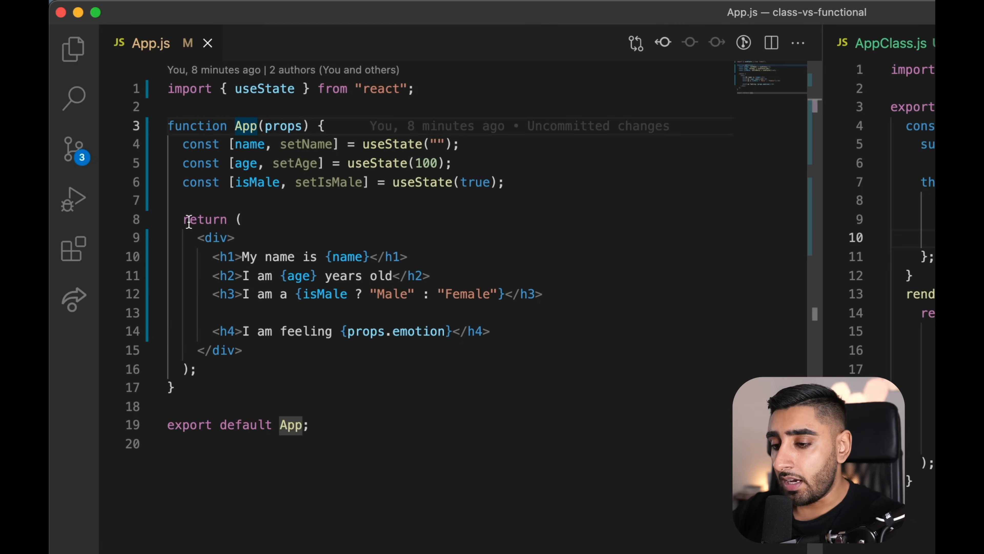
pyautogui.moveTo(319, 257)
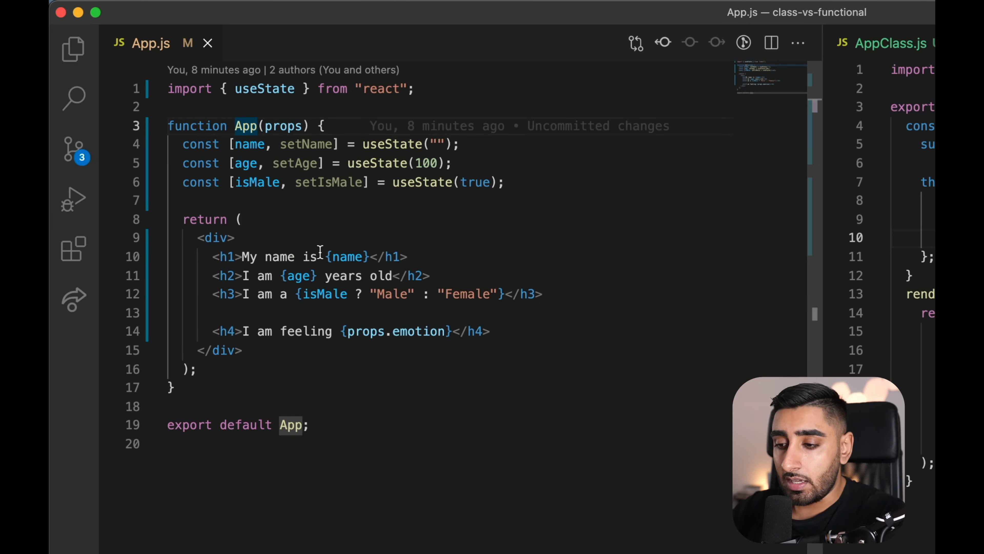
pyautogui.click(345, 256)
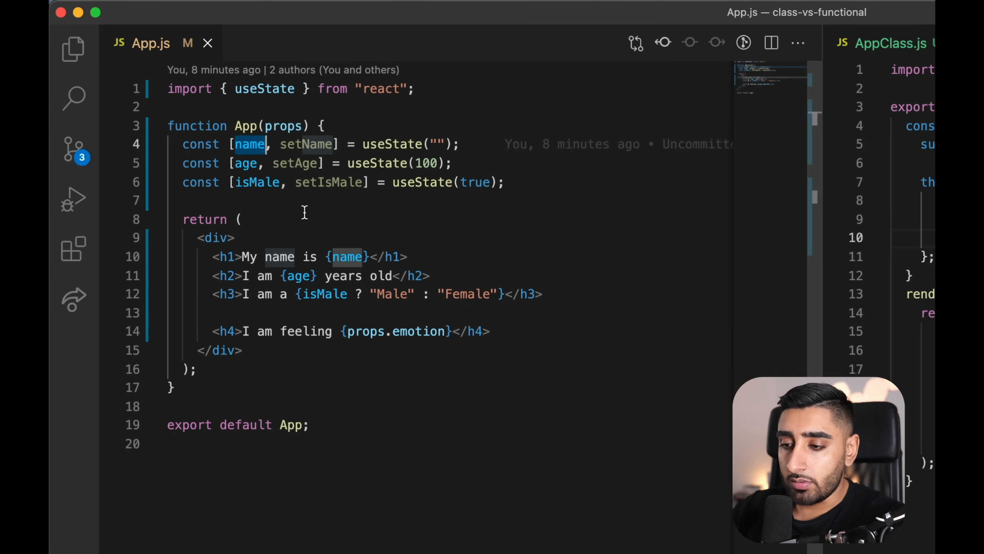
pyautogui.moveTo(347, 257)
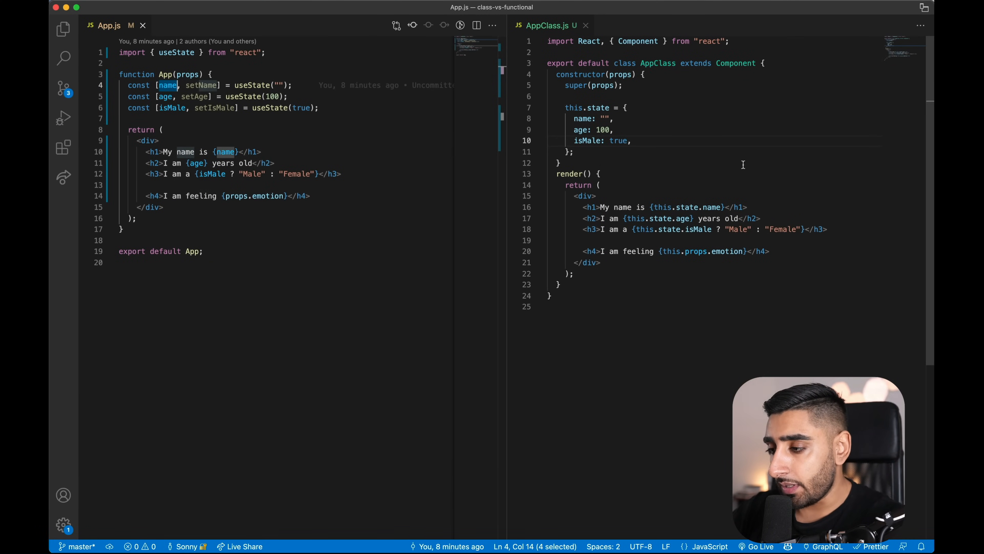
pyautogui.moveTo(658, 117)
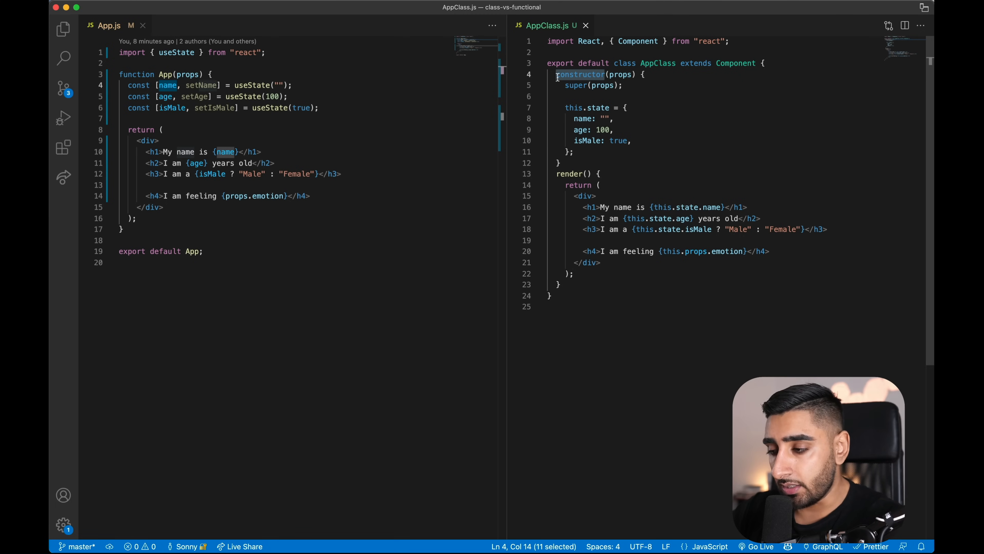
pyautogui.moveTo(620, 74)
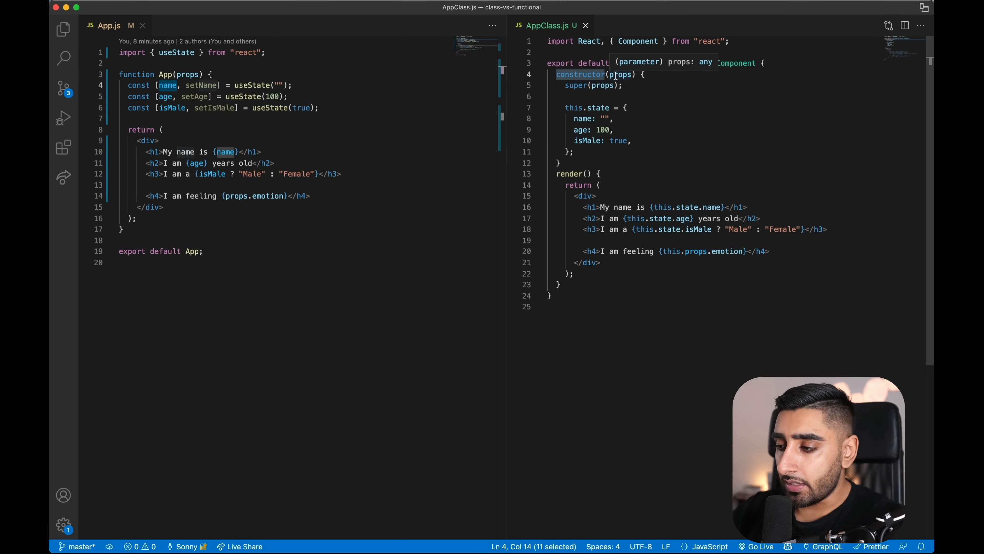
pyautogui.moveTo(746, 66)
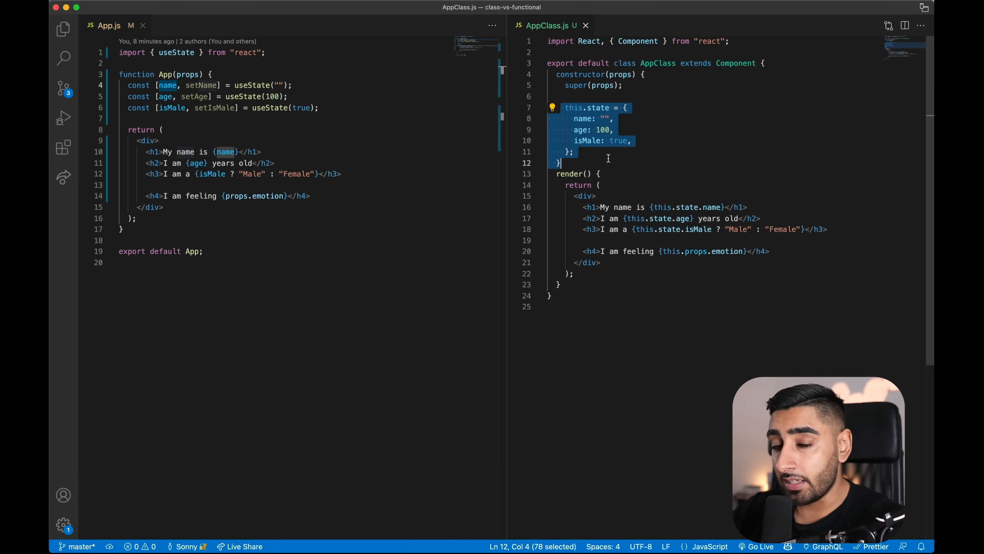
pyautogui.moveTo(731, 86)
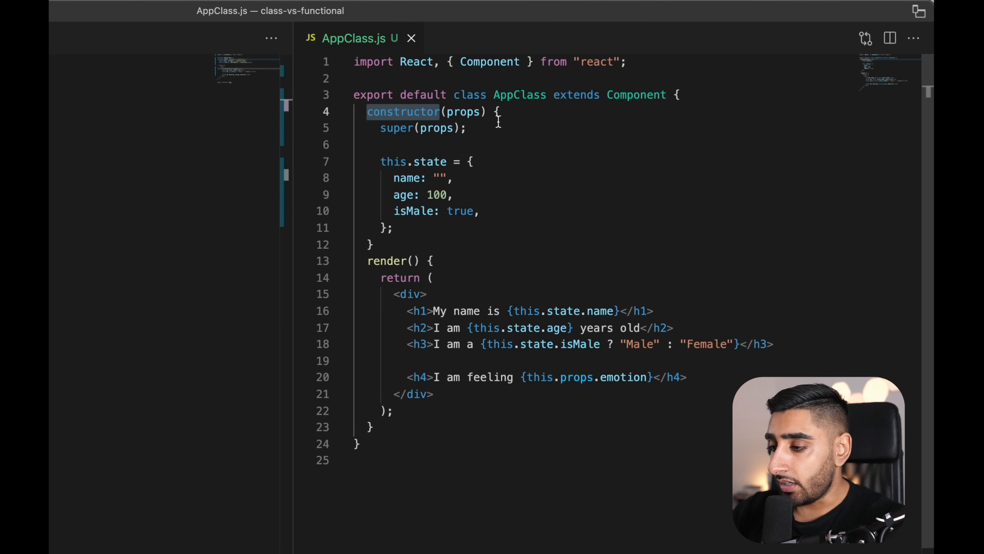
pyautogui.moveTo(465, 112)
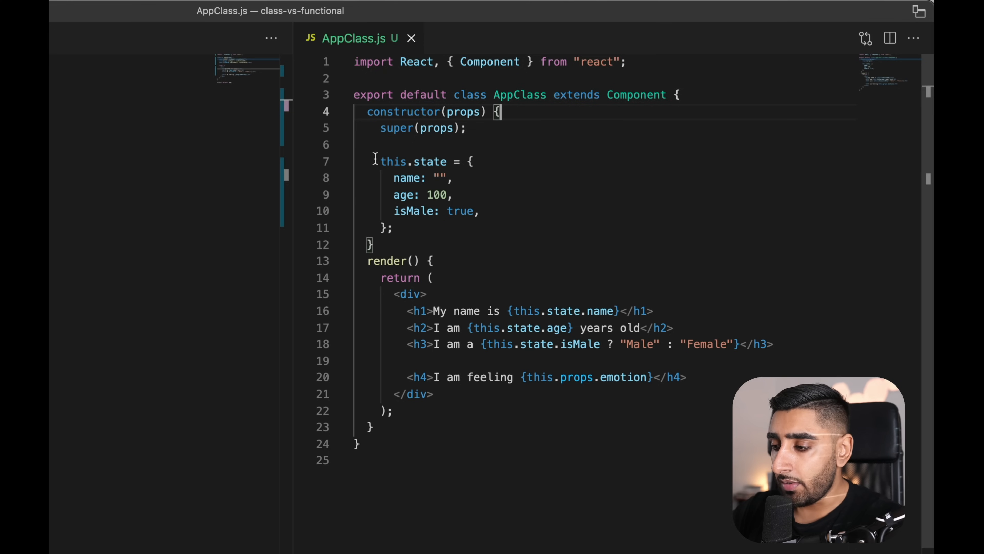
# In render(), add const { name, age, isMale } = this.state; after pointing out this.state in the constructor
pyautogui.doubleClick(412, 162)
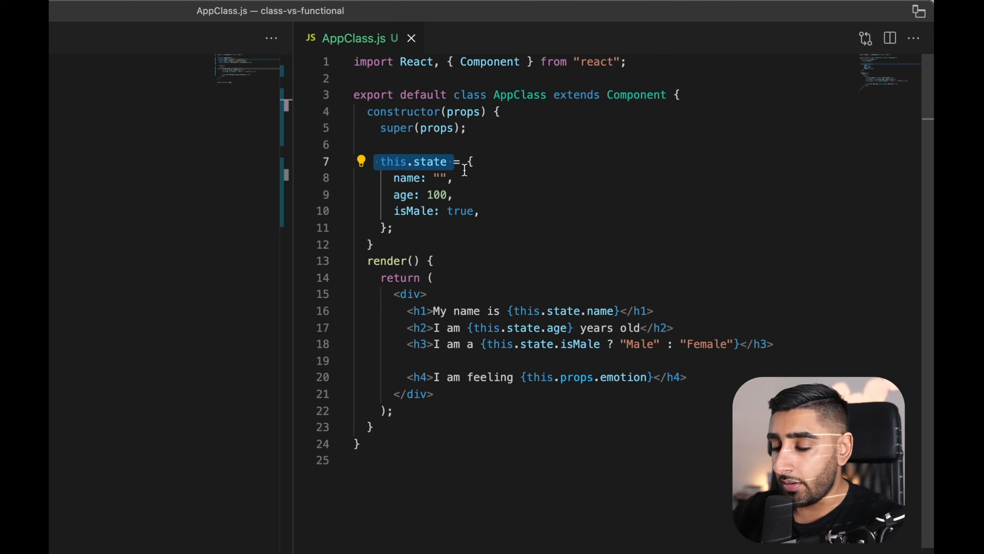
pyautogui.click(467, 161)
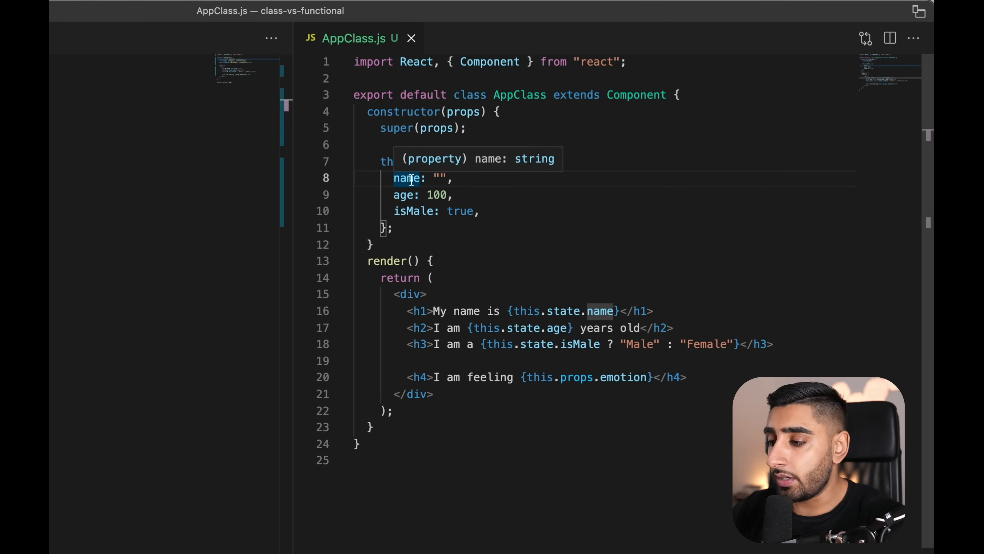
pyautogui.moveTo(436, 195)
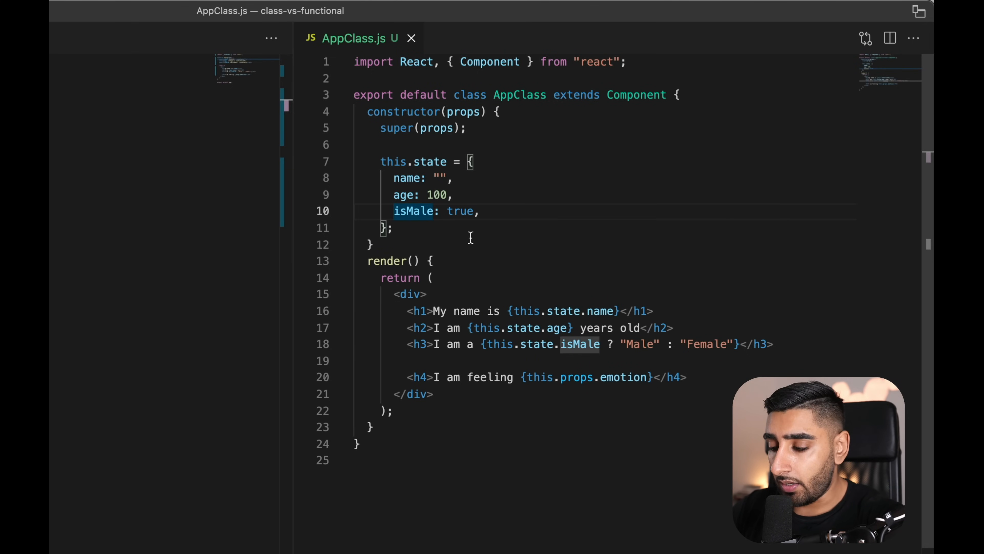
pyautogui.moveTo(467, 302)
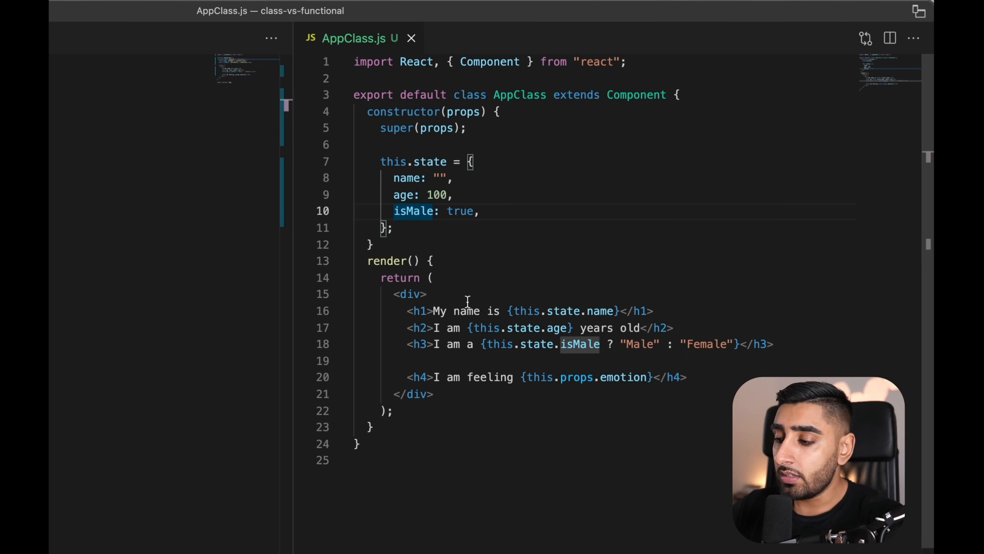
pyautogui.moveTo(513, 319)
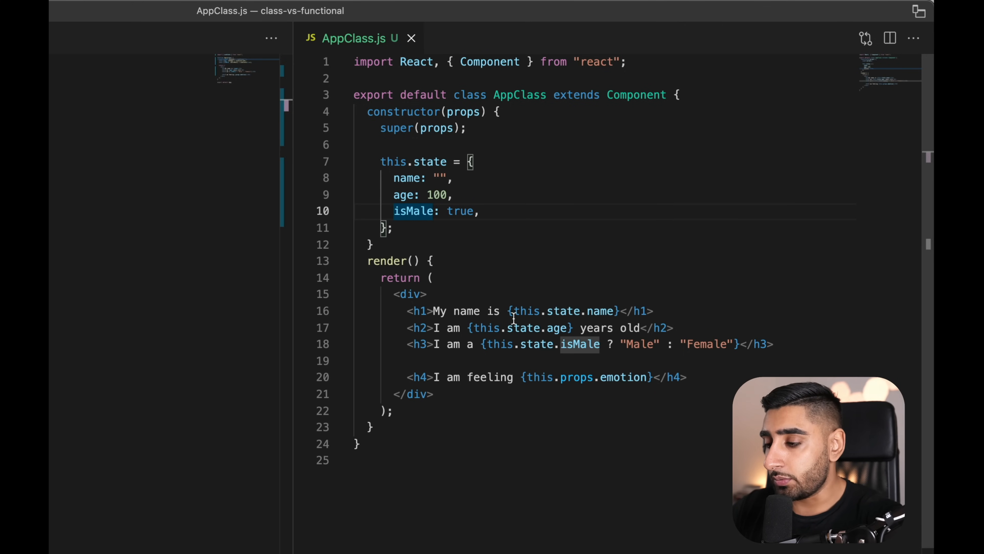
pyautogui.moveTo(523, 310)
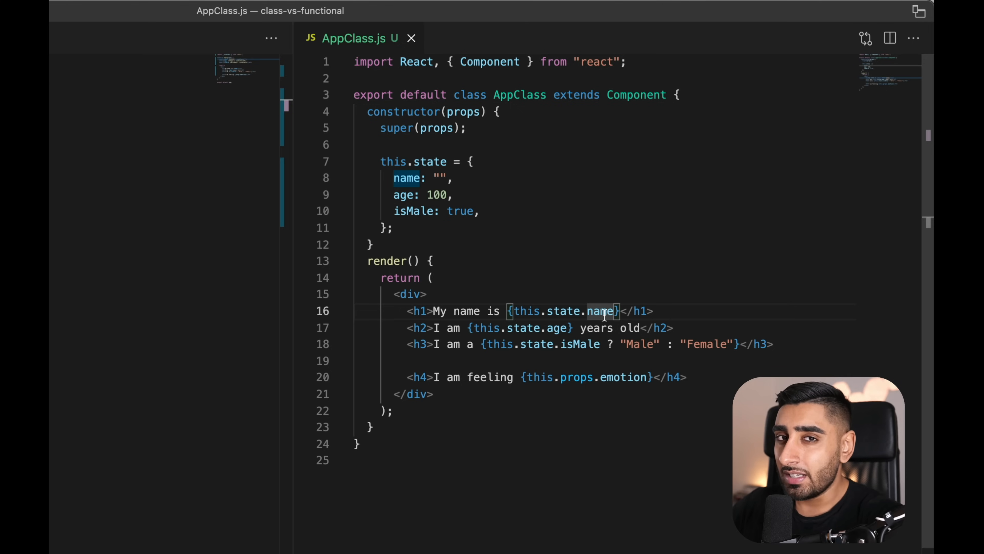
pyautogui.moveTo(446, 260)
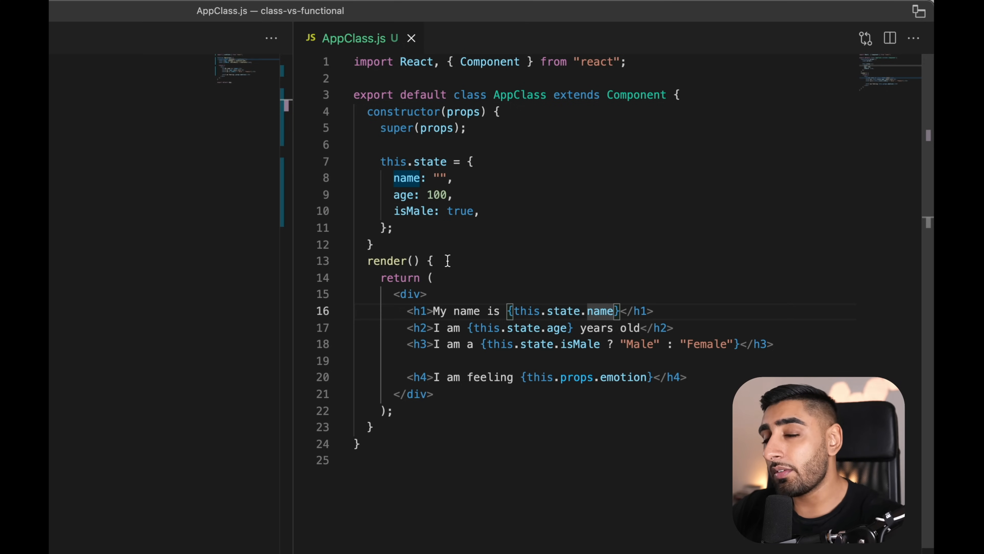
pyautogui.press('Enter')
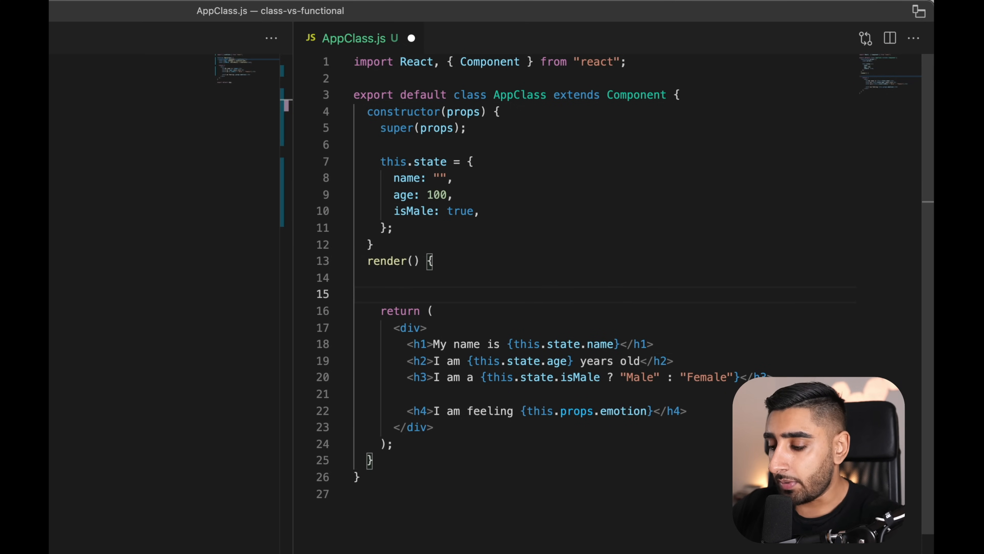
pyautogui.write('const { name, age')
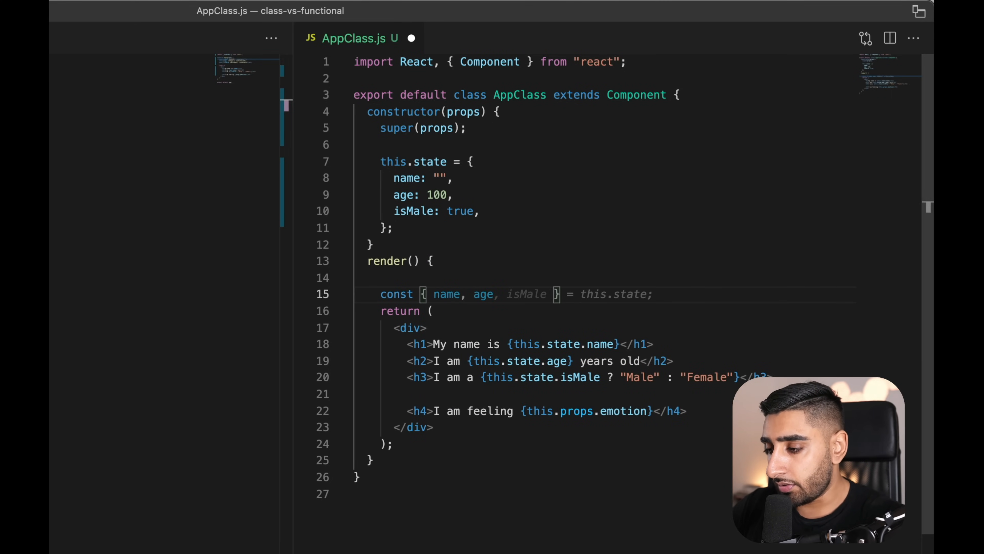
pyautogui.write('isMale')
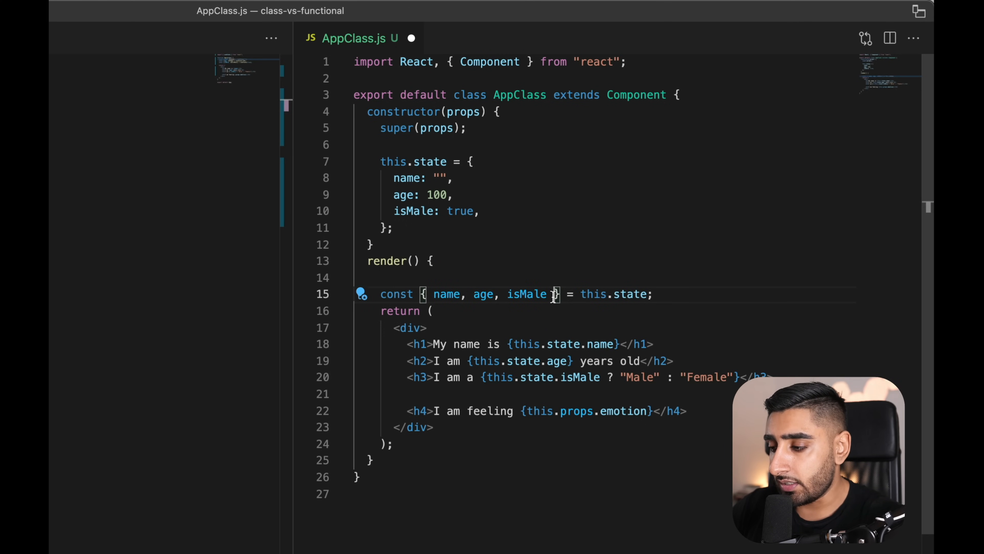
# Remove the this.state. prefix from the headings so name, age and isMale are used directly
pyautogui.doubleClick(603, 294)
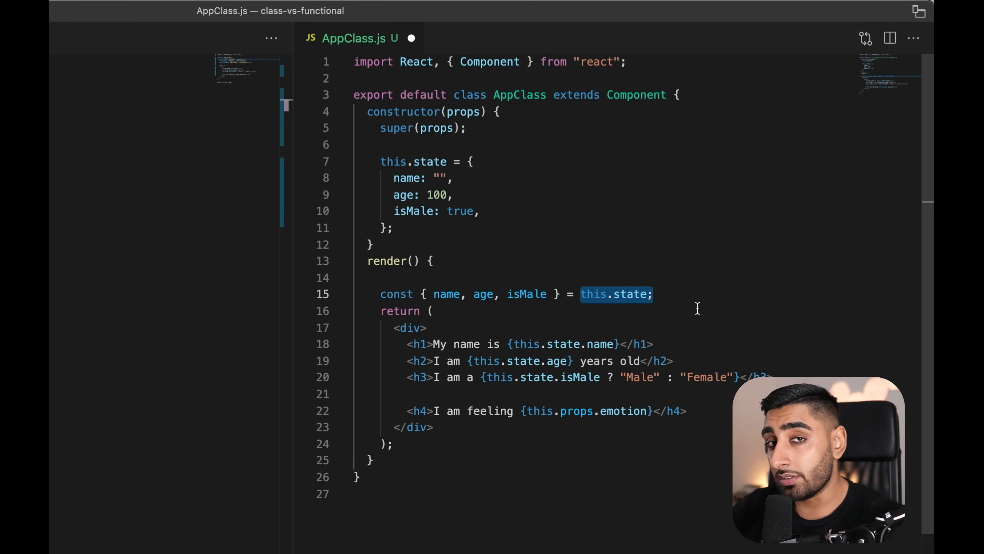
pyautogui.doubleClick(445, 294)
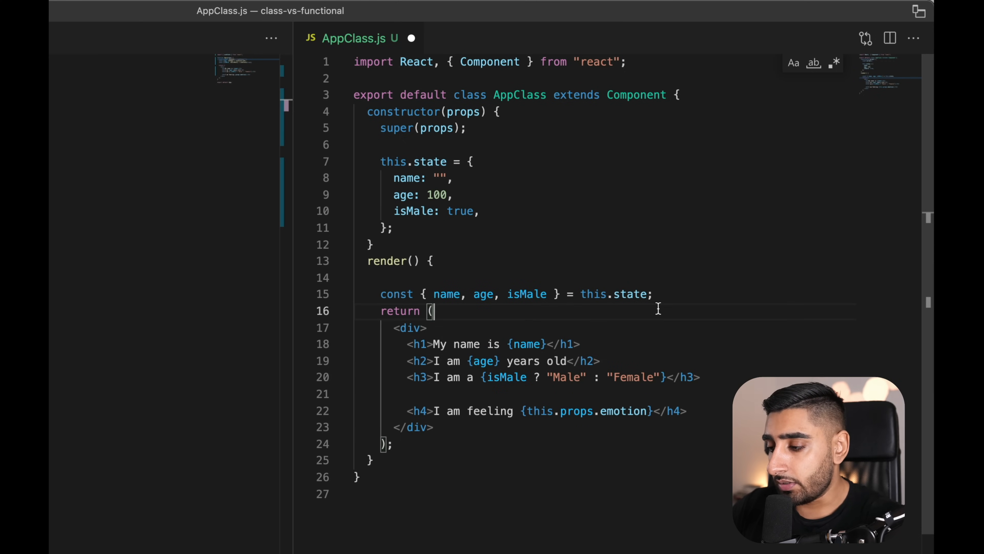
pyautogui.doubleClick(526, 294)
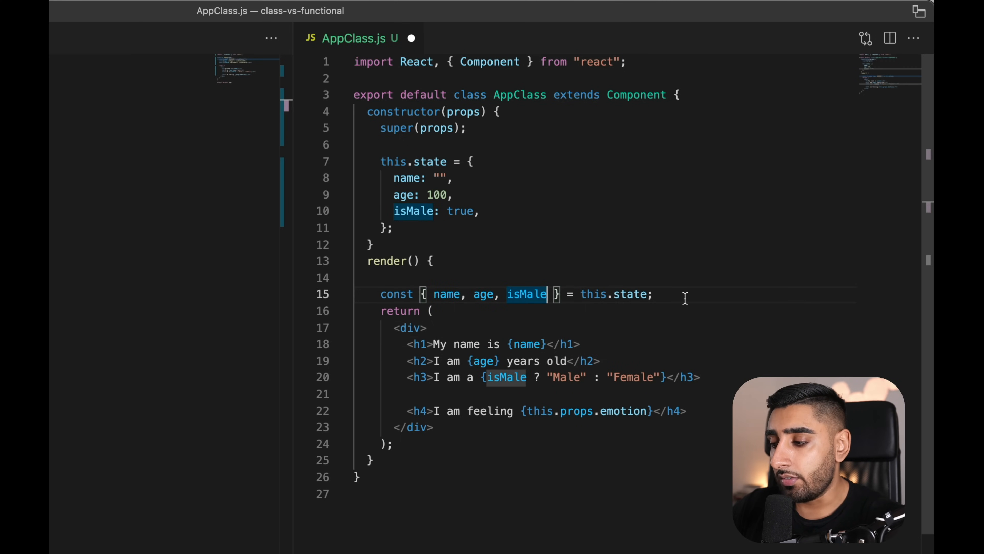
pyautogui.moveTo(692, 318)
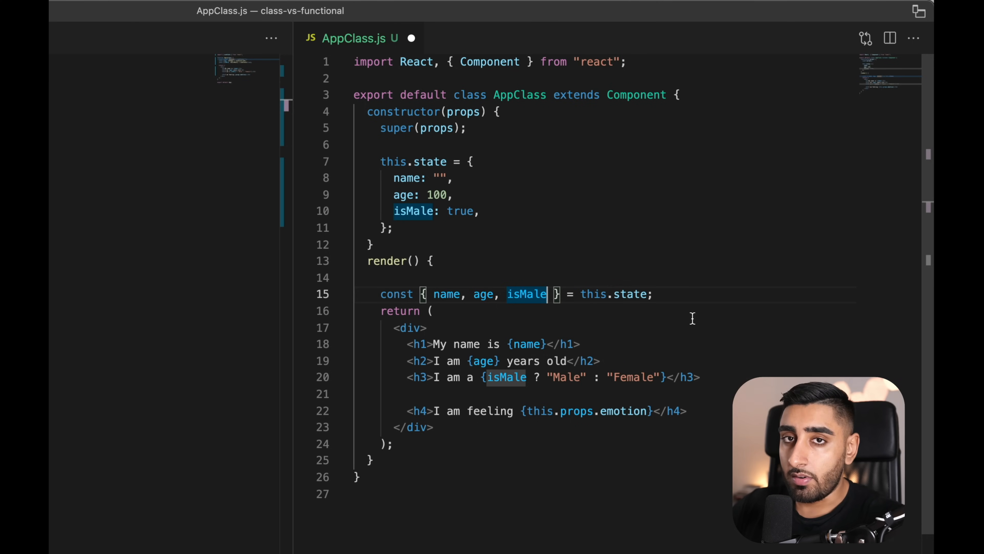
pyautogui.moveTo(682, 304)
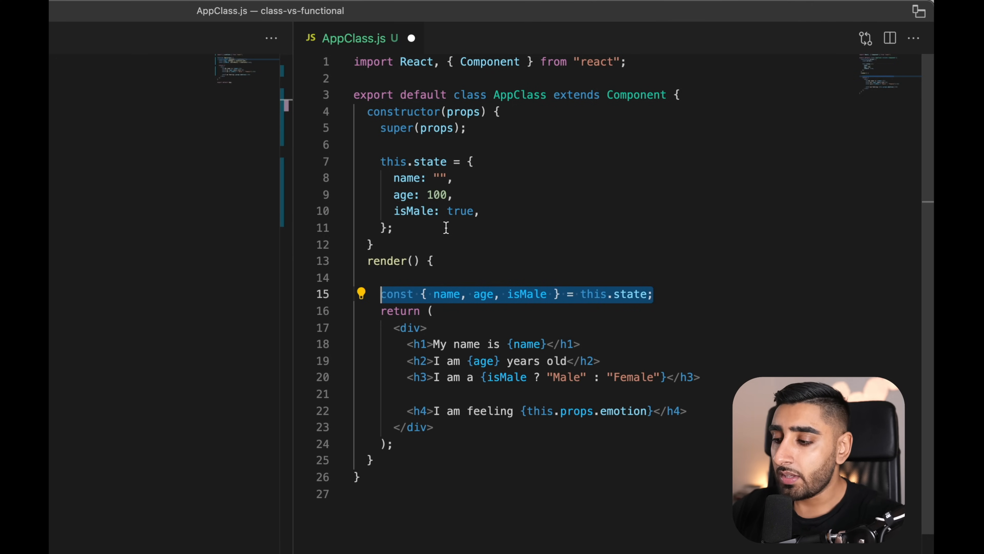
pyautogui.moveTo(397, 165)
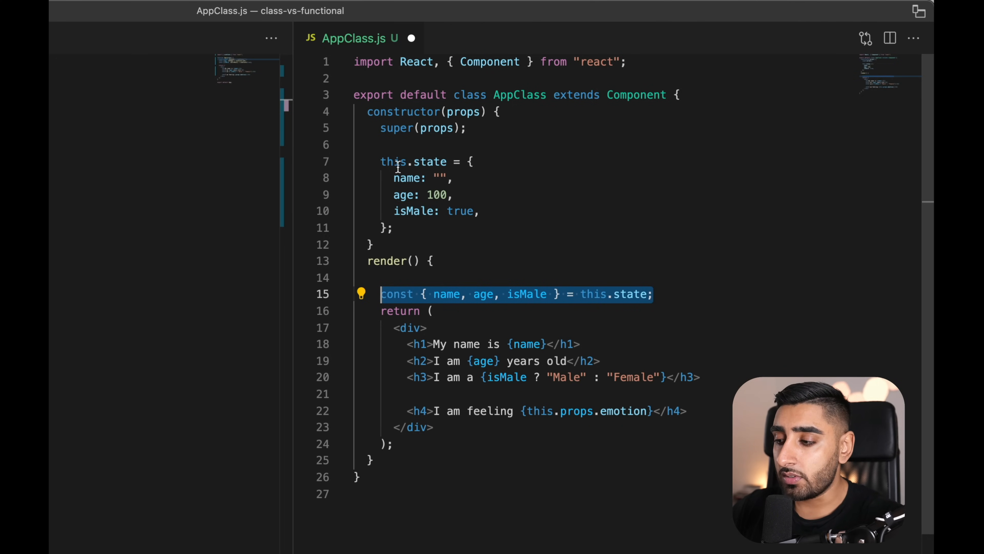
pyautogui.moveTo(604, 246)
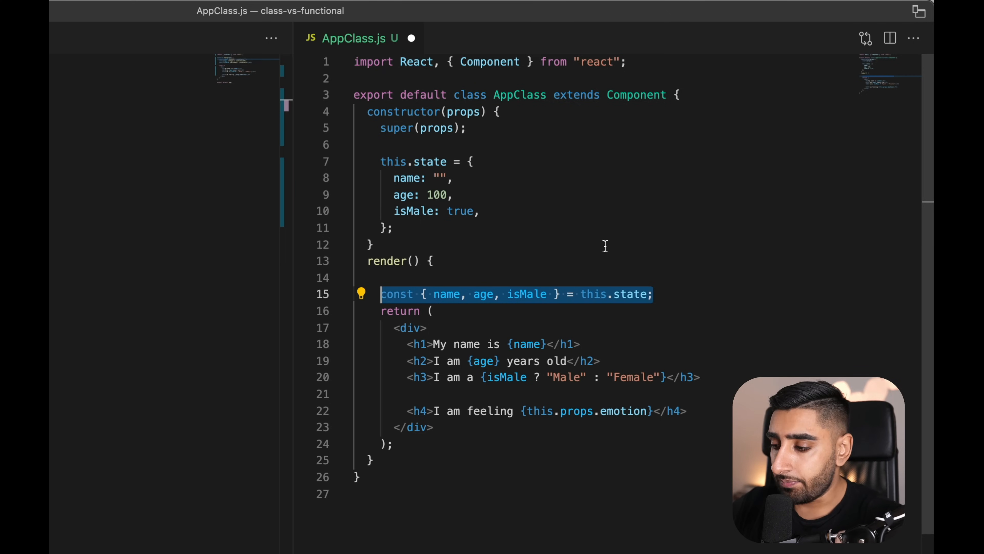
# Type a this.setState({ example in render to demonstrate, before opening App.js in a split editor
pyautogui.write('this.')
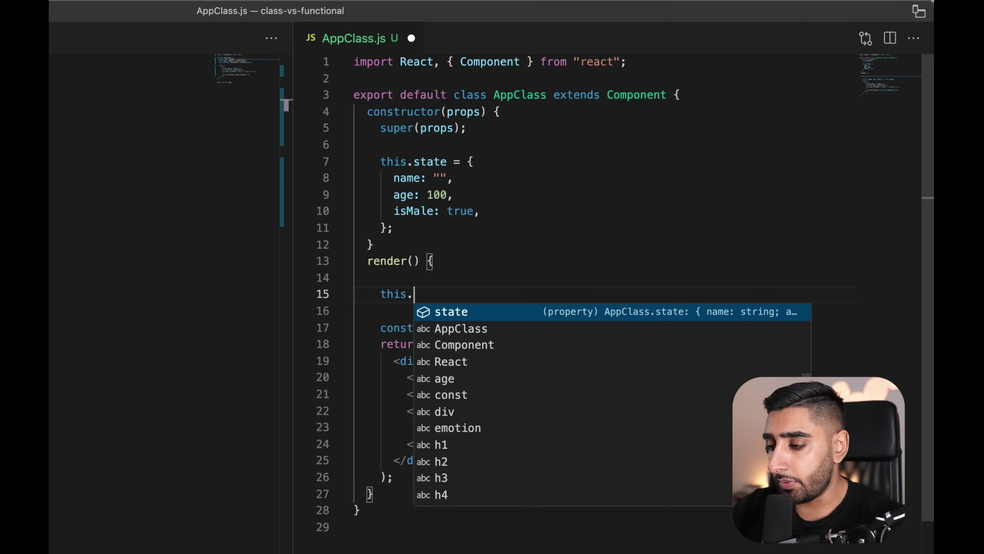
pyautogui.write('setState({')
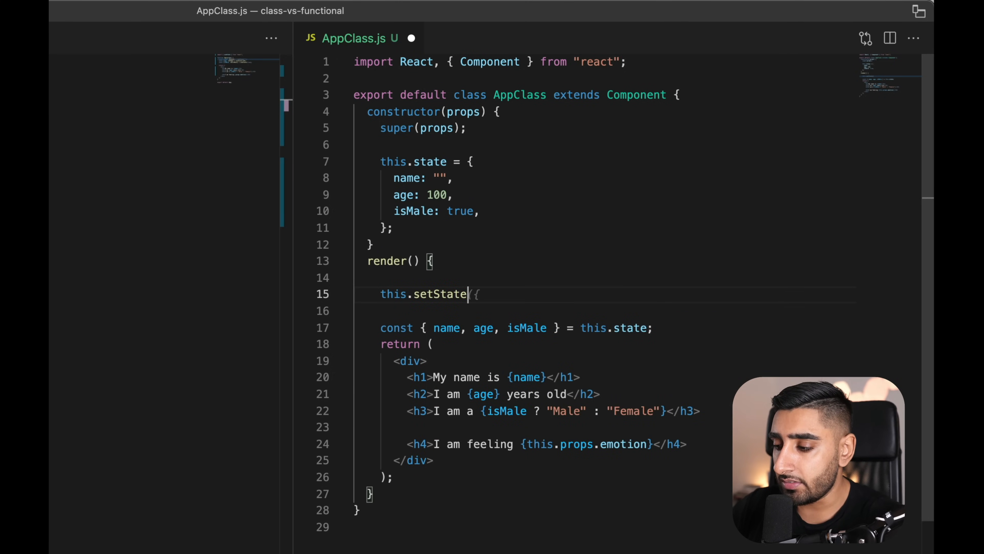
pyautogui.write('(')
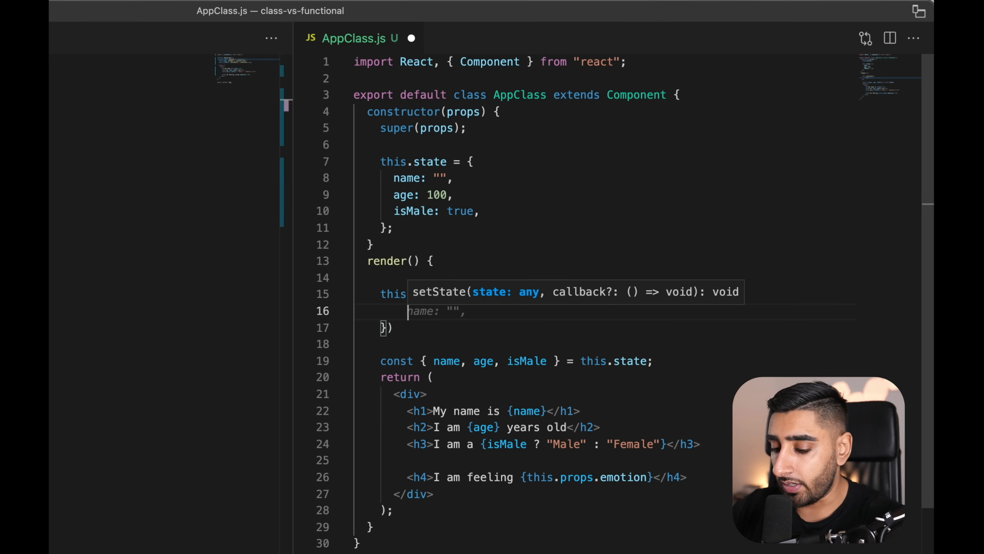
pyautogui.write('sp')
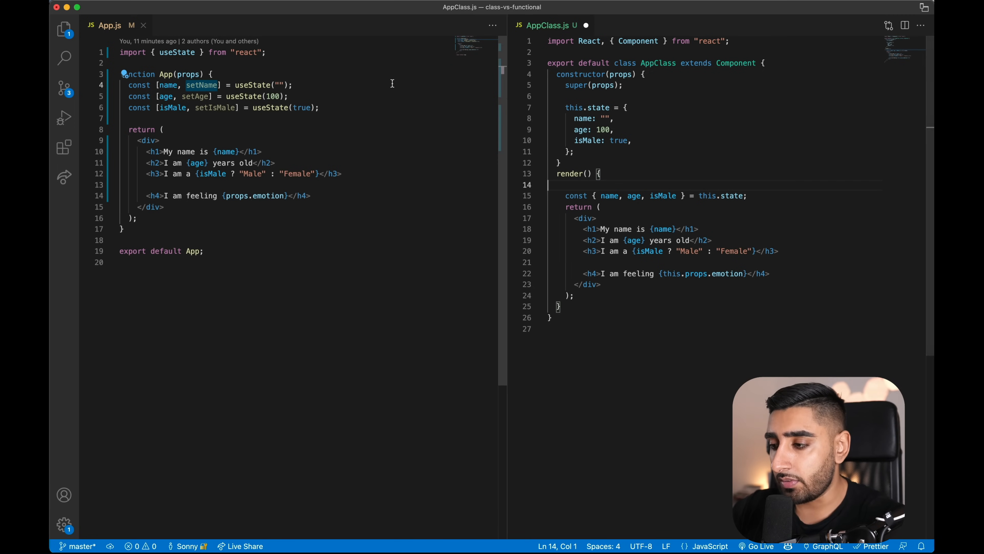
pyautogui.moveTo(358, 94)
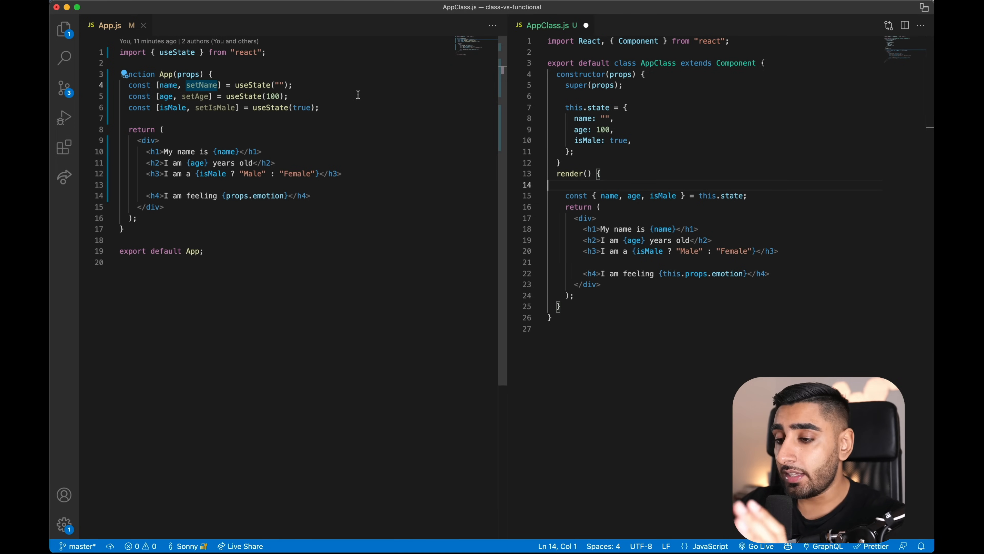
pyautogui.moveTo(189, 73)
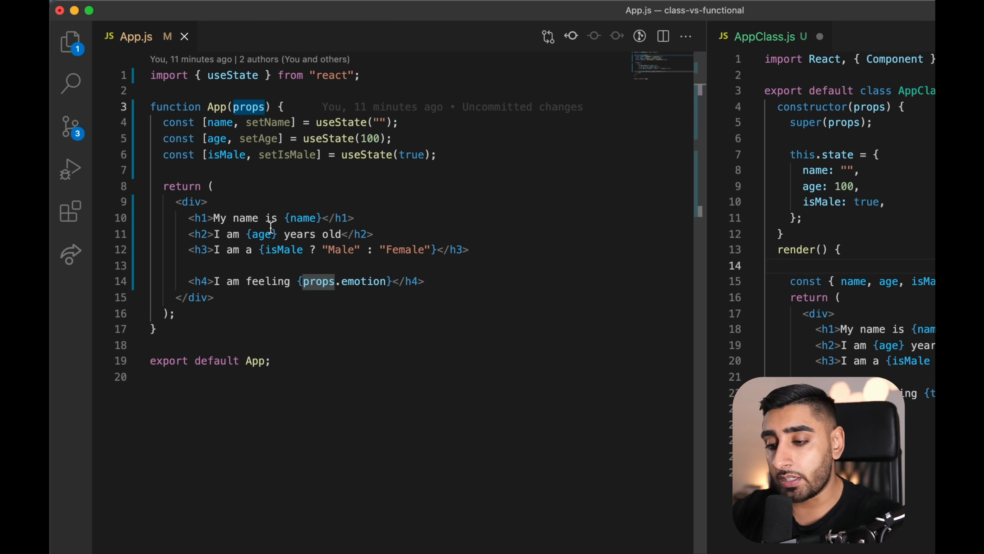
pyautogui.moveTo(318, 290)
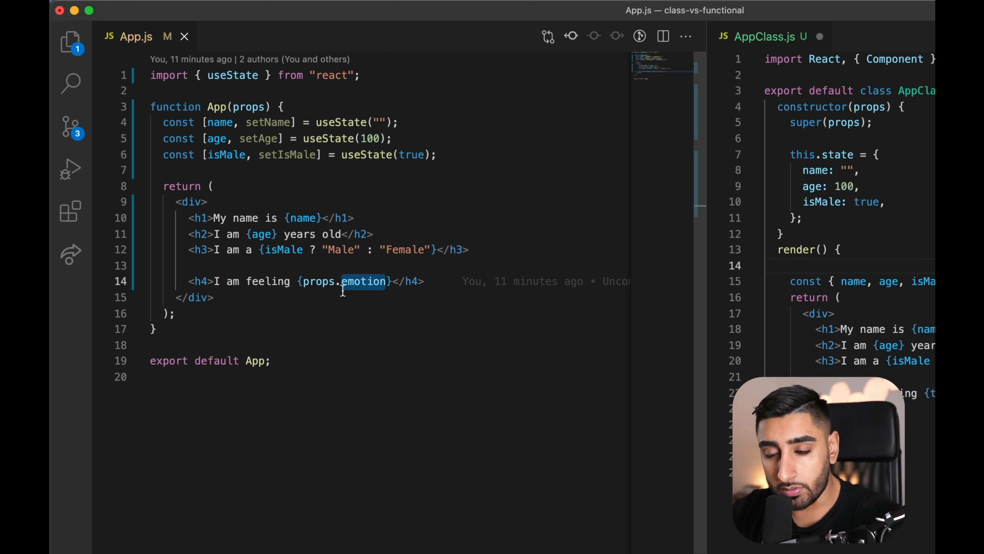
pyautogui.moveTo(473, 367)
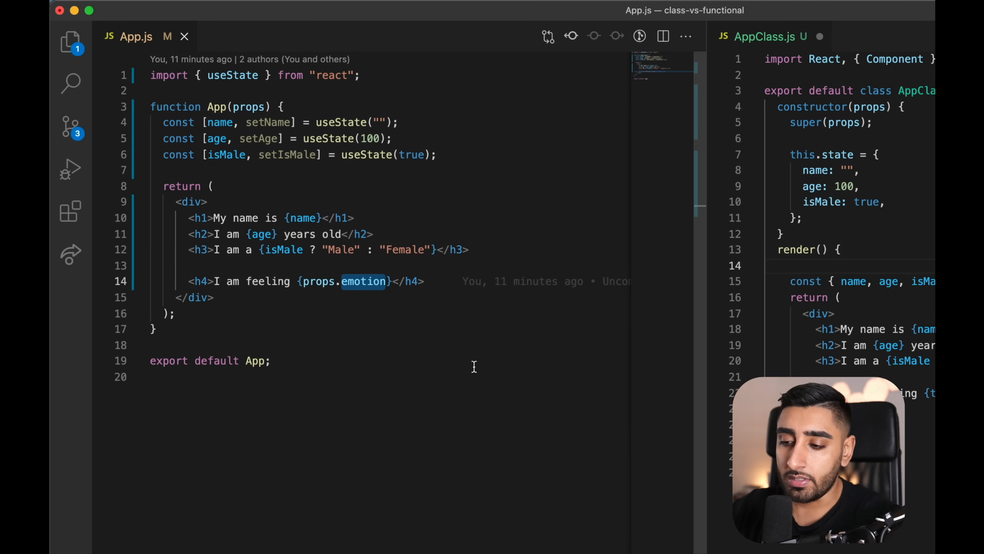
pyautogui.doubleClick(249, 106)
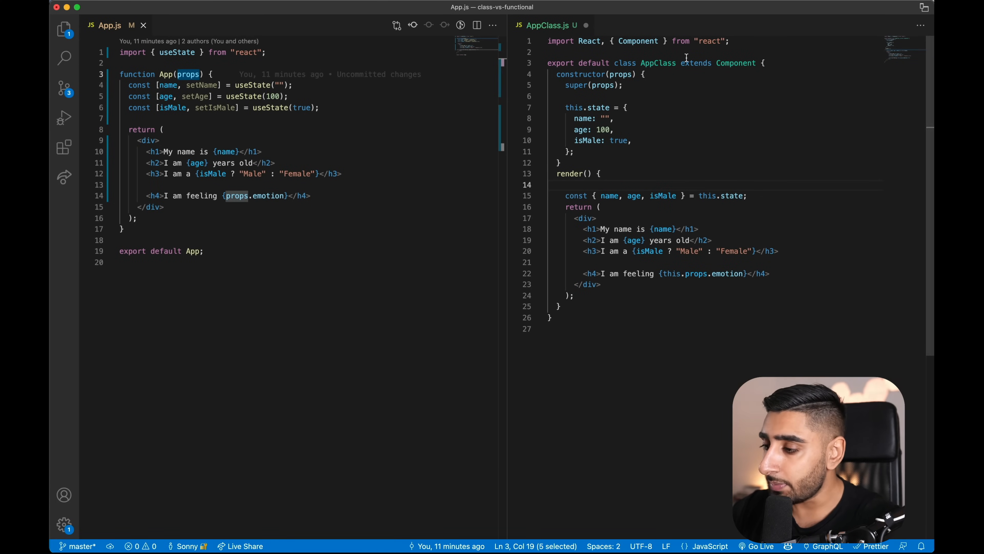
pyautogui.moveTo(585, 74)
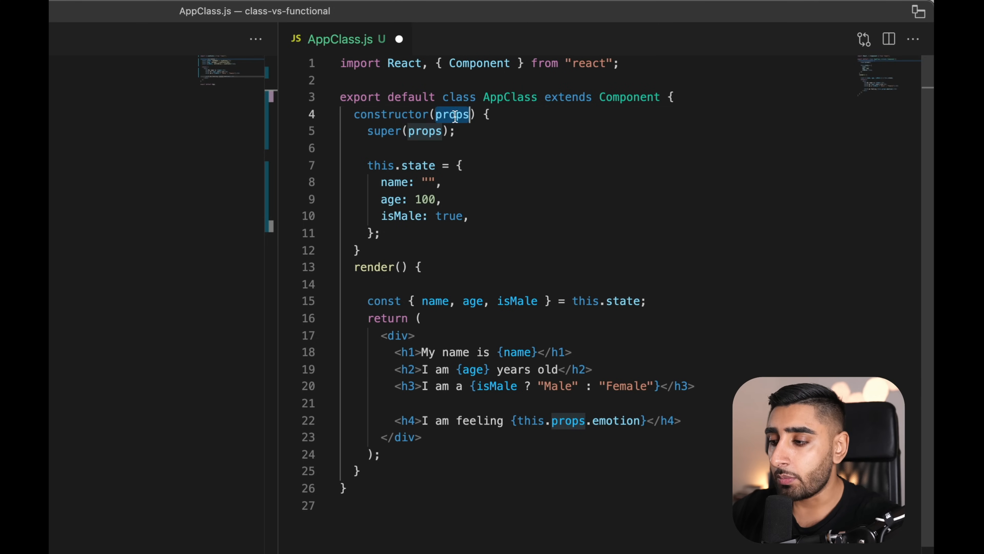
pyautogui.moveTo(425, 131)
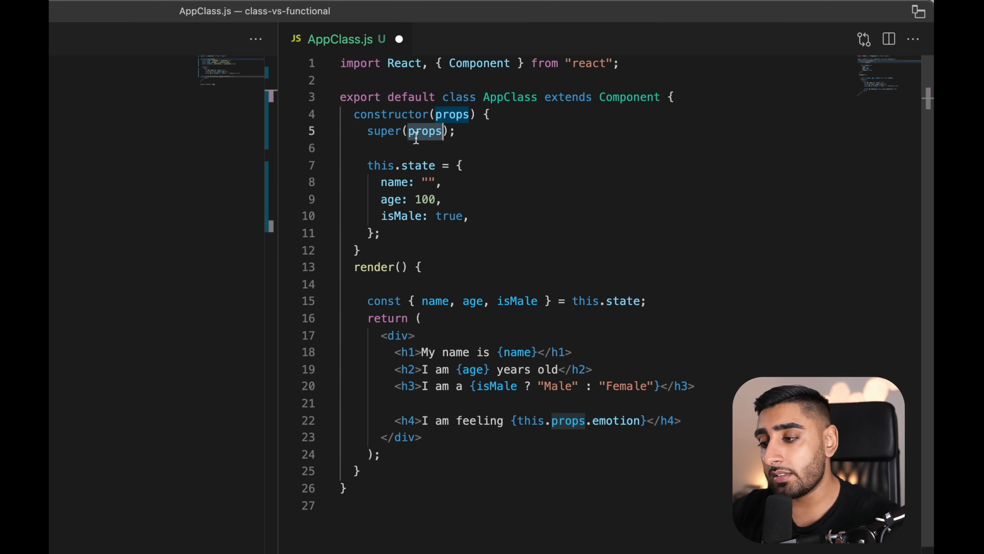
pyautogui.moveTo(425, 132)
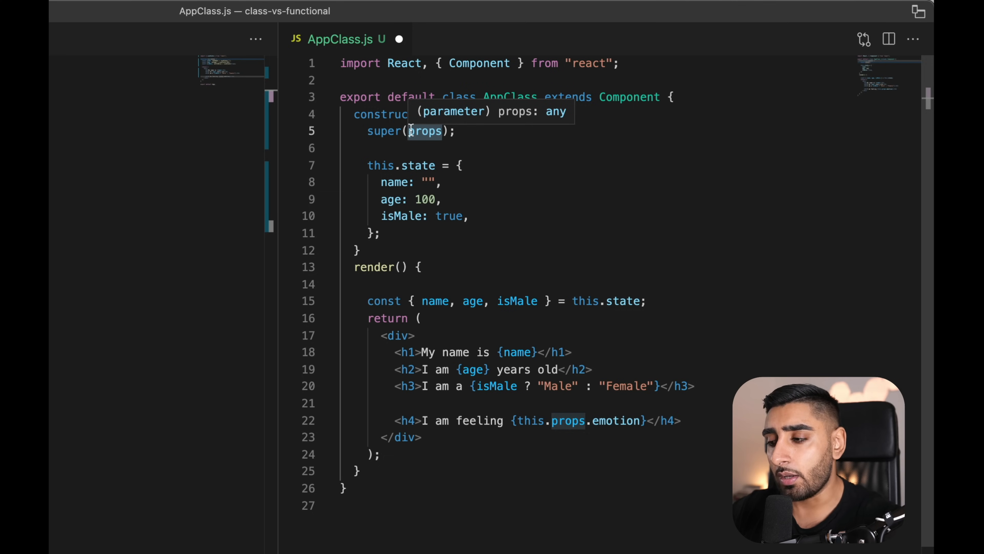
pyautogui.click(545, 96)
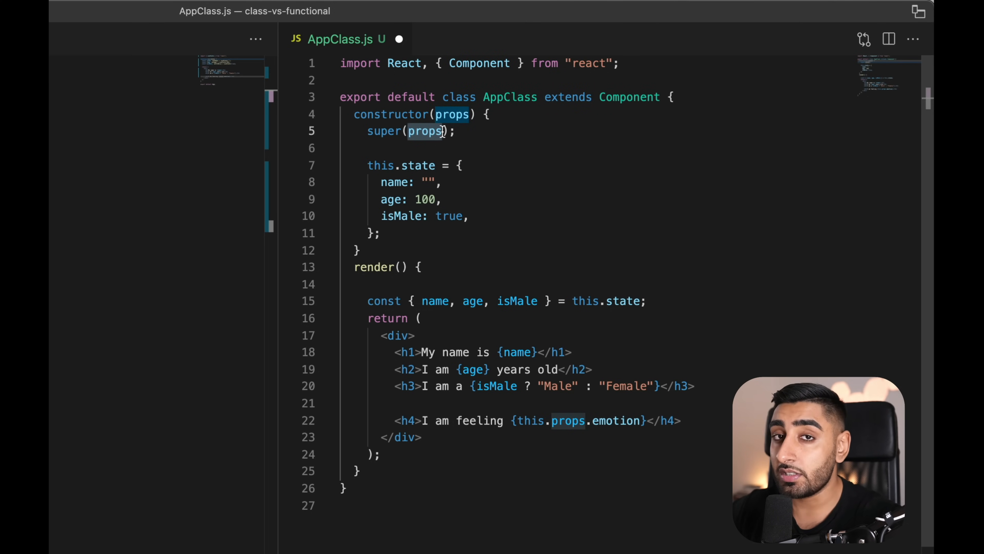
pyautogui.moveTo(399, 135)
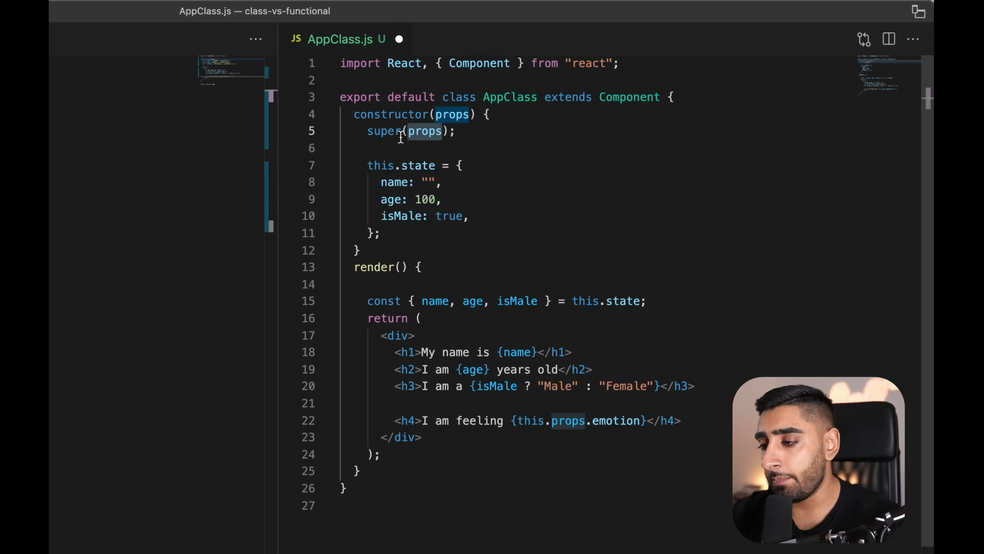
pyautogui.moveTo(469, 241)
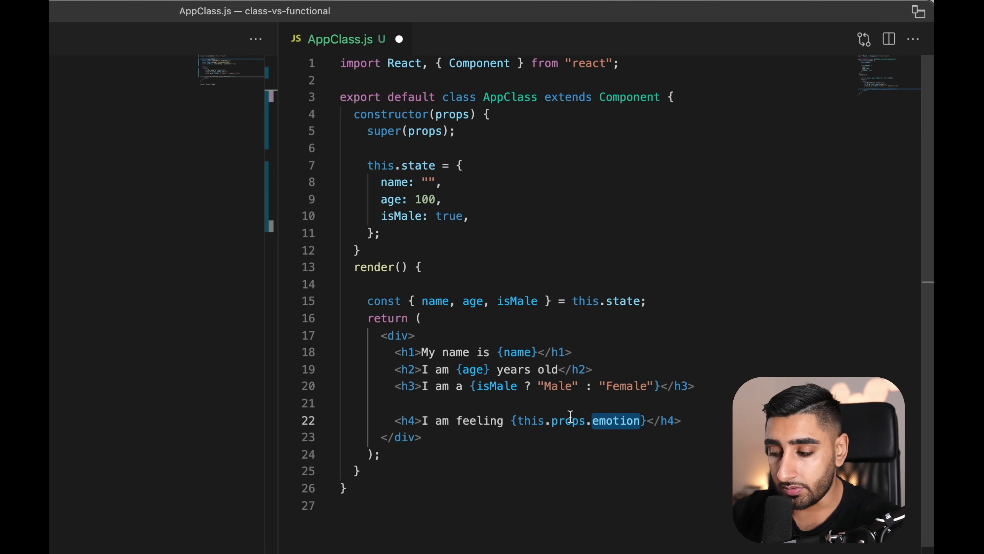
pyautogui.moveTo(527, 421)
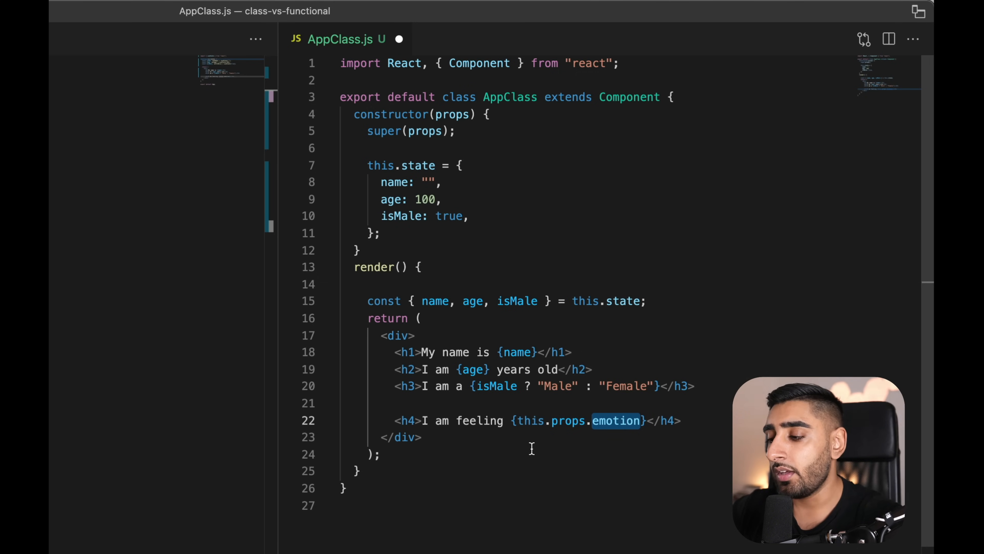
pyautogui.moveTo(696, 306)
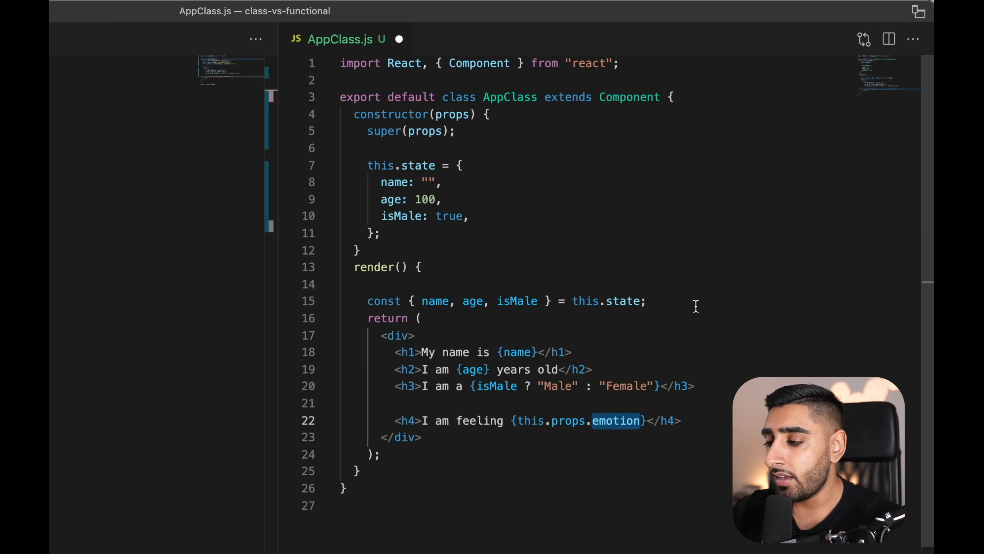
# Add const { emotion } = this.props in render and shorten the h4 to {emotion}
pyautogui.write('const {}')
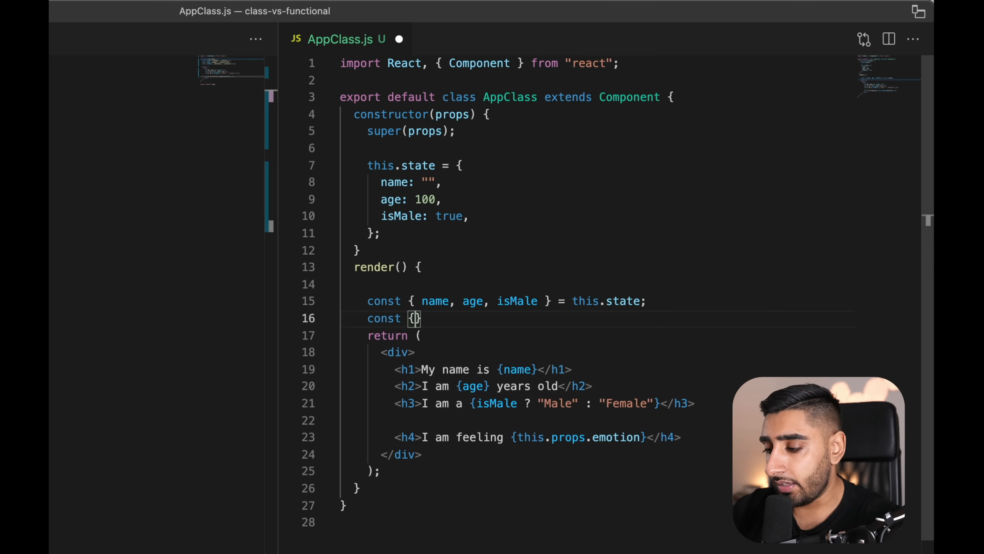
pyautogui.write('emotion')
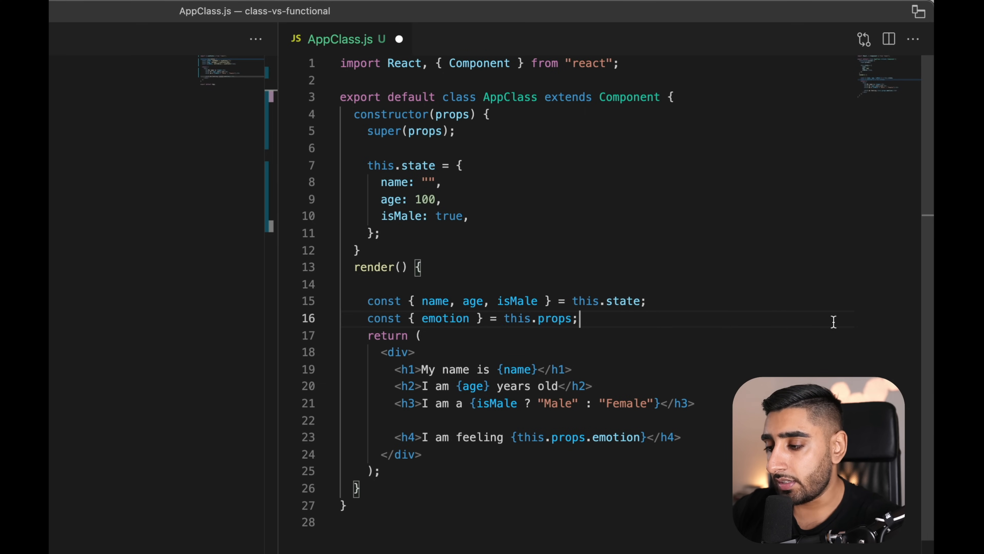
pyautogui.doubleClick(550, 437)
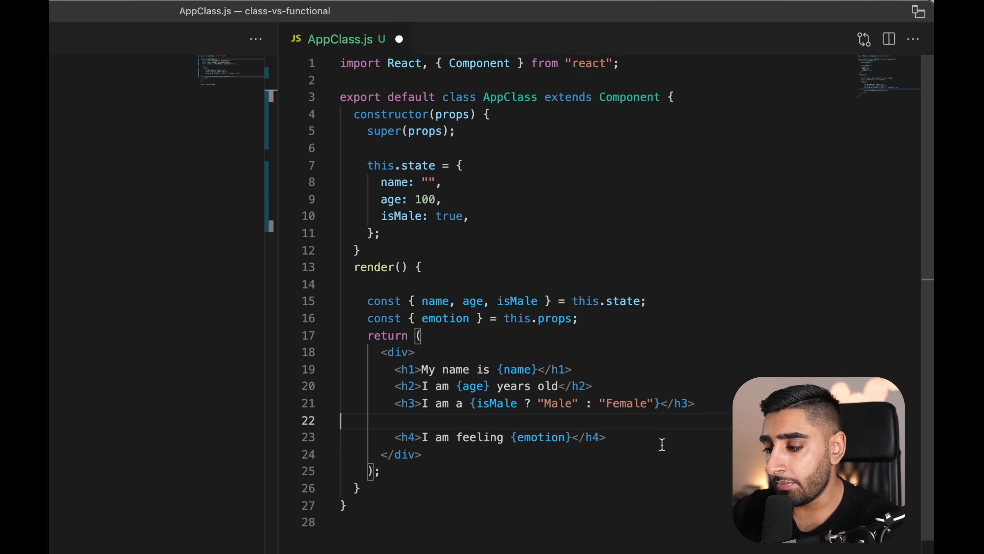
pyautogui.click(361, 80)
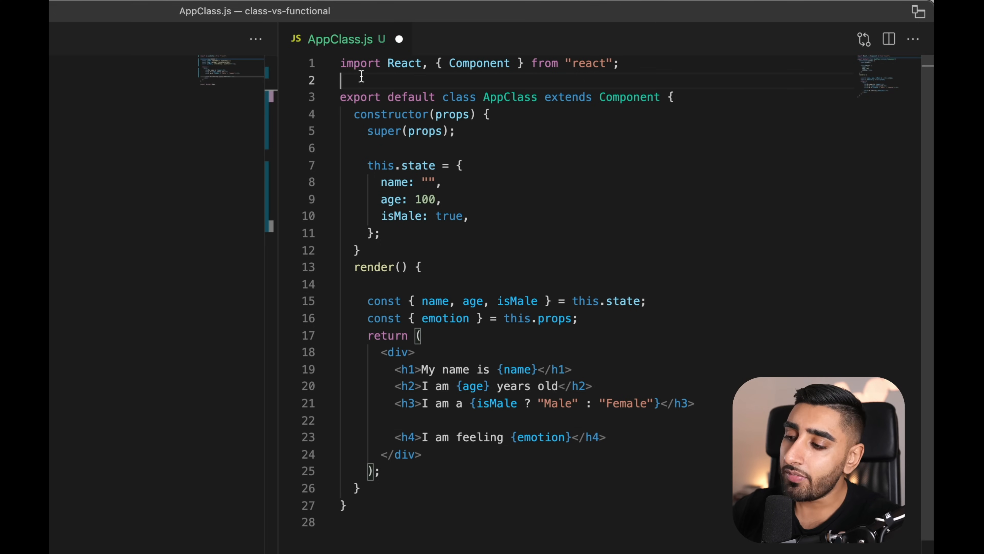
pyautogui.click(889, 39)
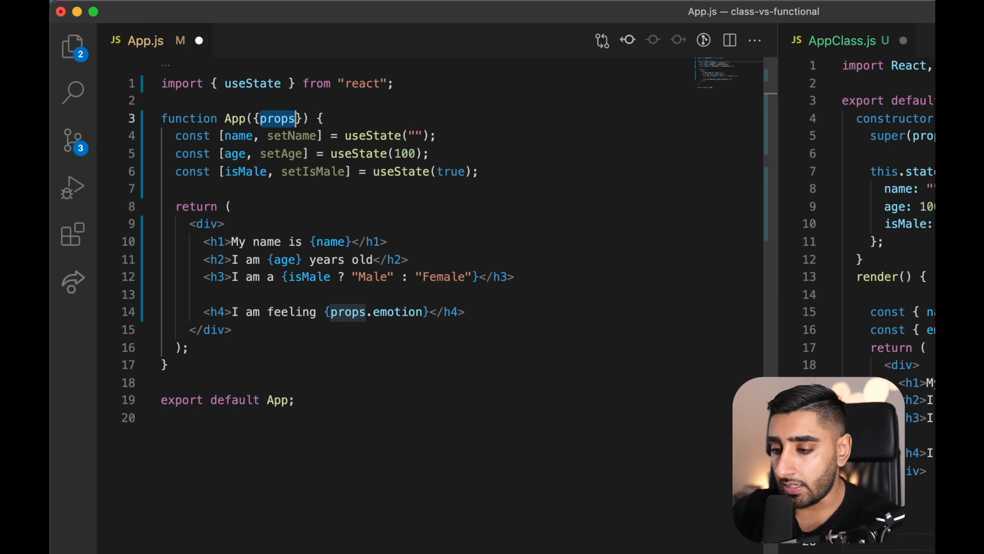
# Destructure emotion in App's parameters and render {emotion} in the h4
pyautogui.write('emotion')
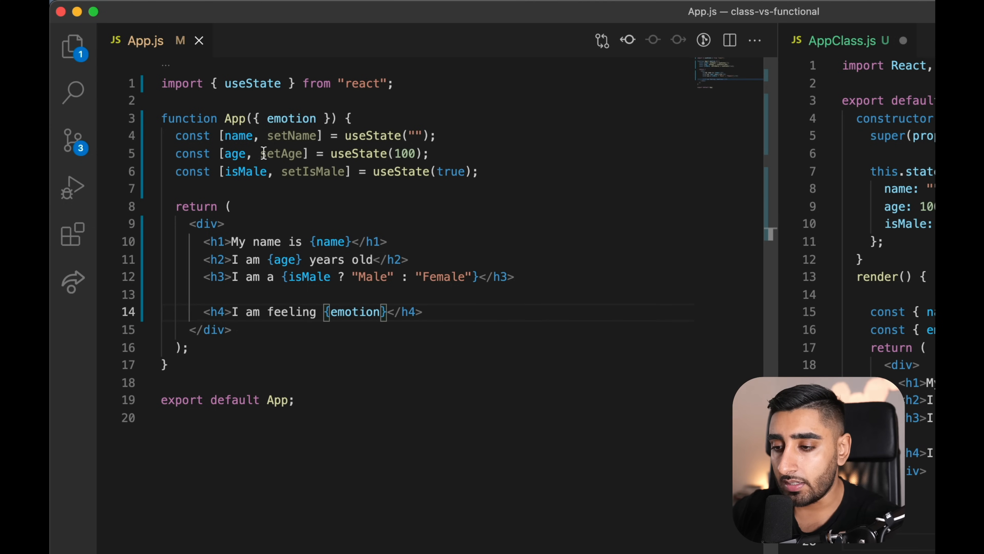
pyautogui.doubleClick(291, 118)
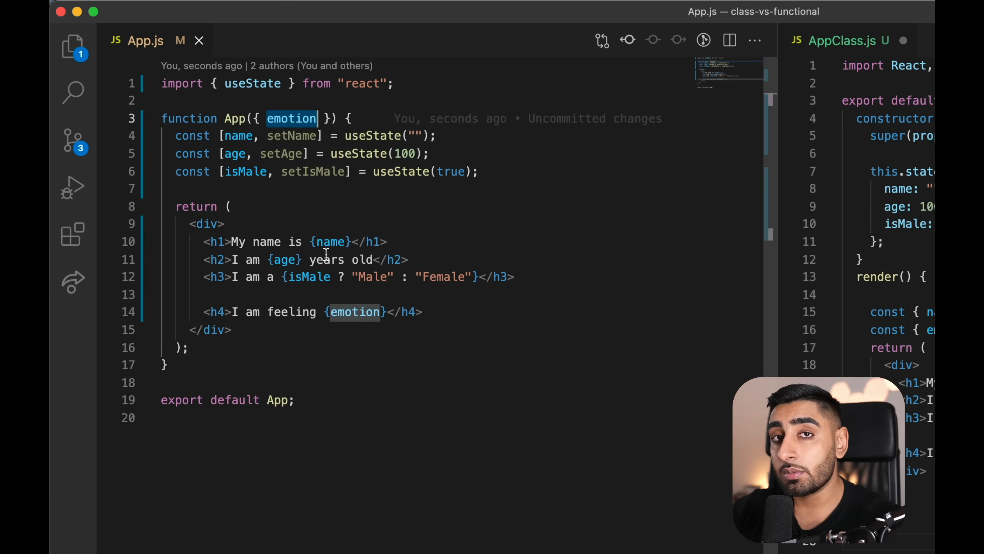
pyautogui.moveTo(319, 241)
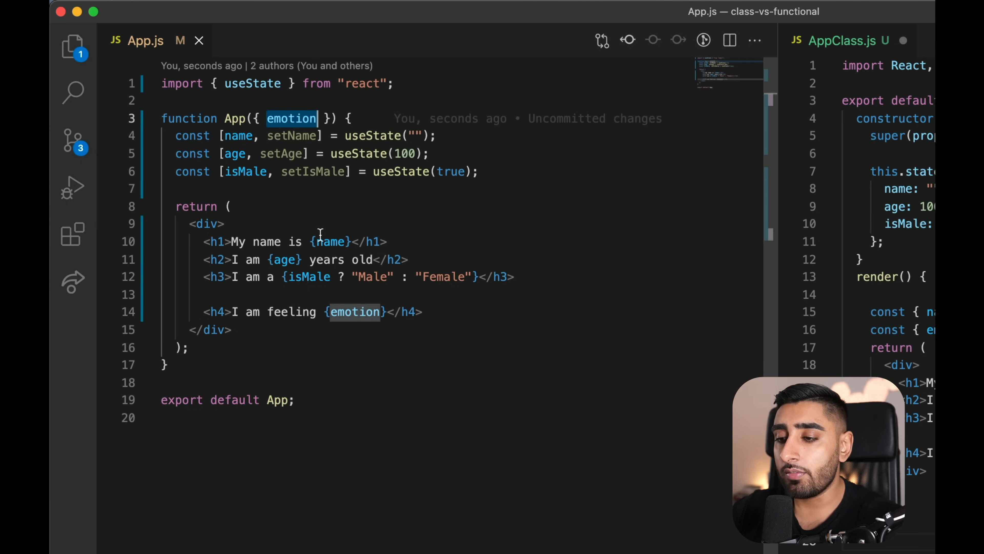
pyautogui.click(394, 311)
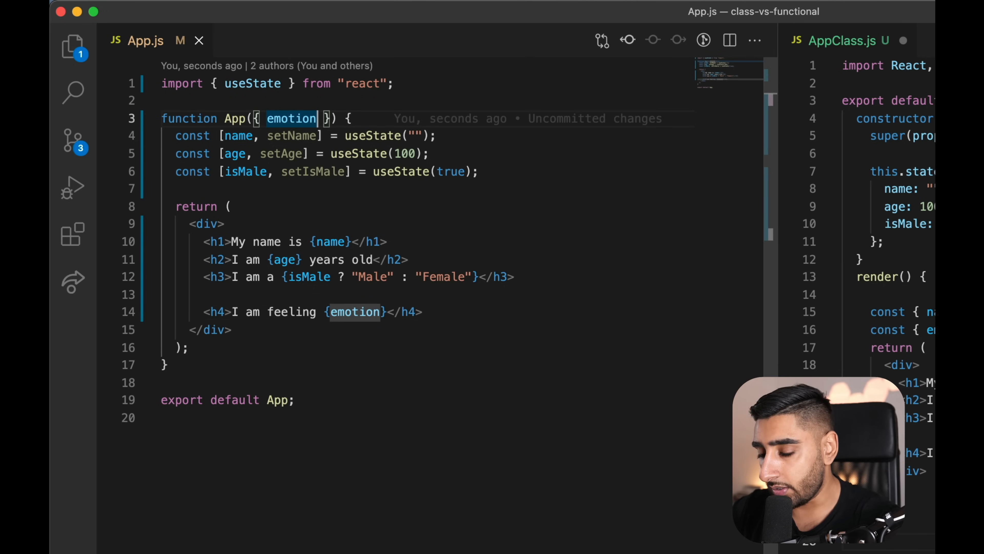
# Extend App's destructured parameters with a second prop, settling on year
pyautogui.write(', setEmotion')
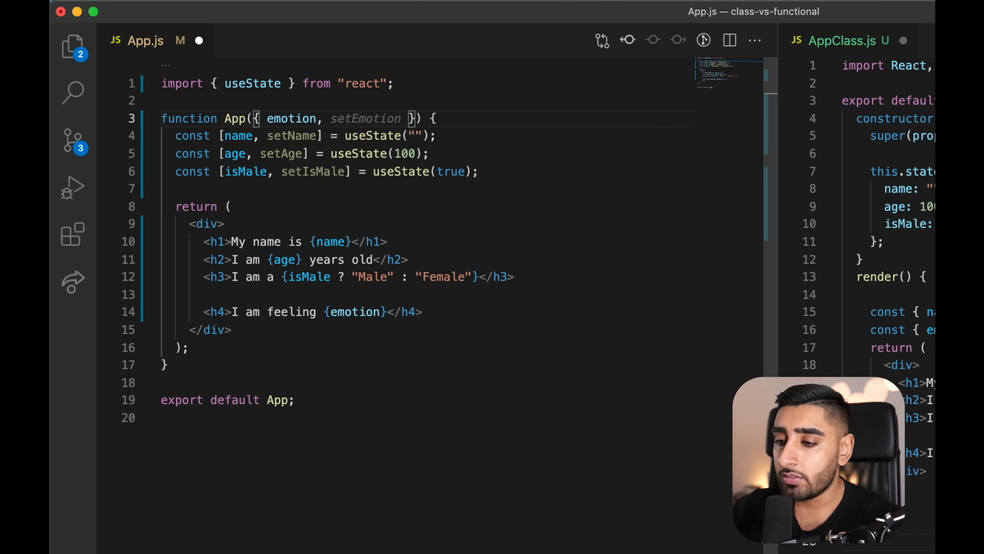
pyautogui.write('age')
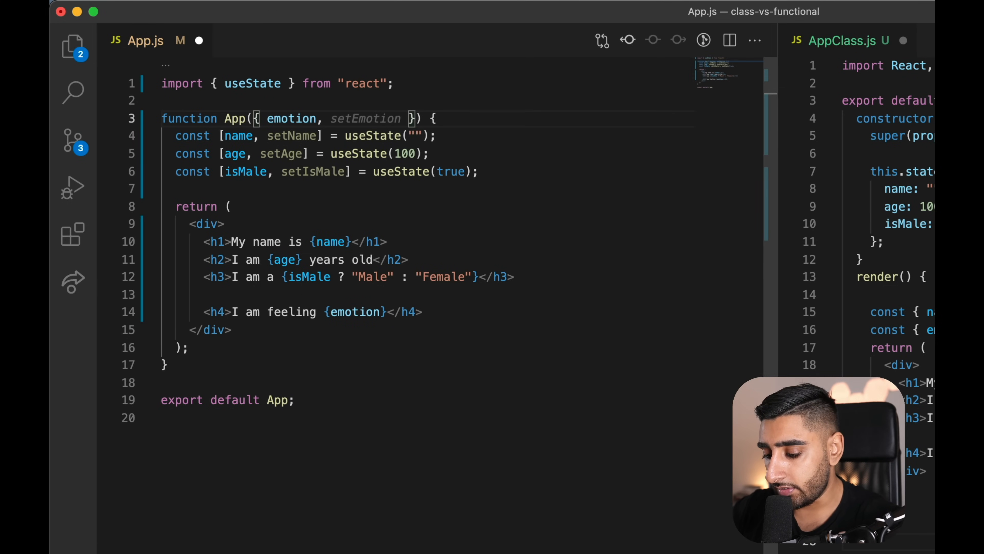
pyautogui.write('year')
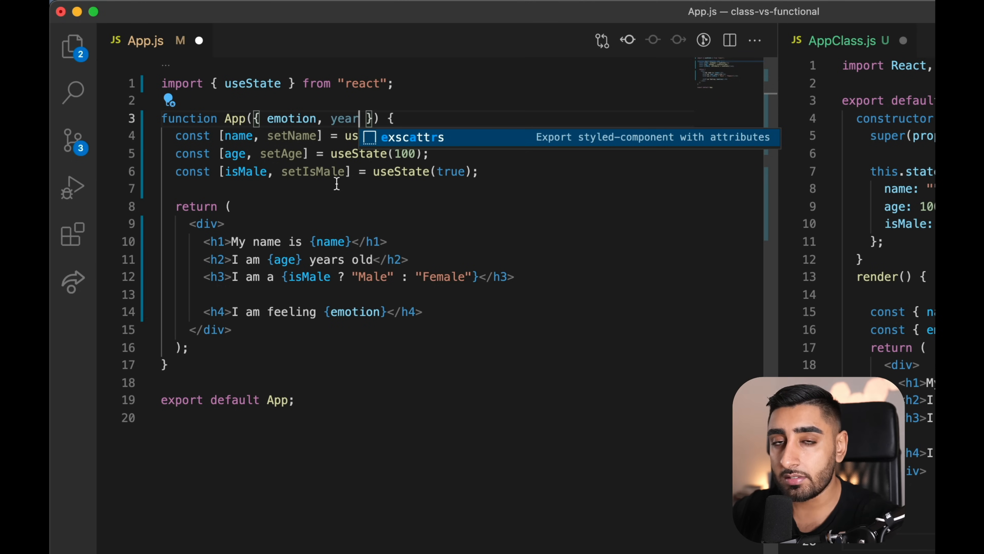
pyautogui.moveTo(321, 137)
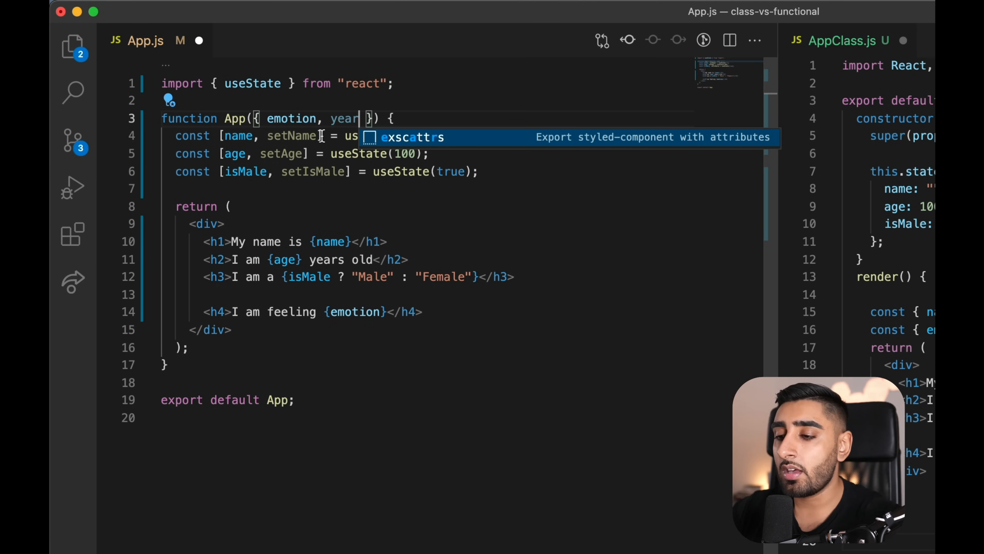
pyautogui.moveTo(344, 118)
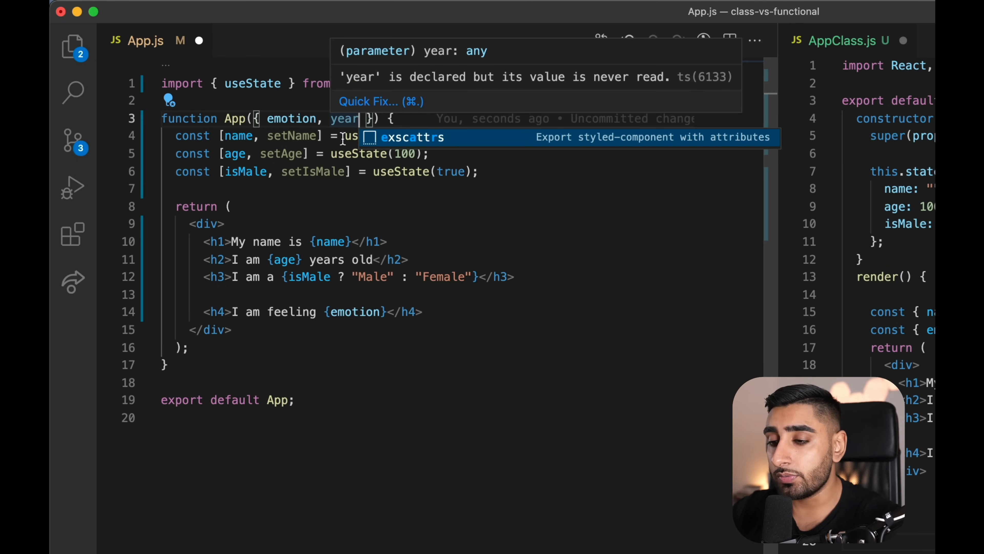